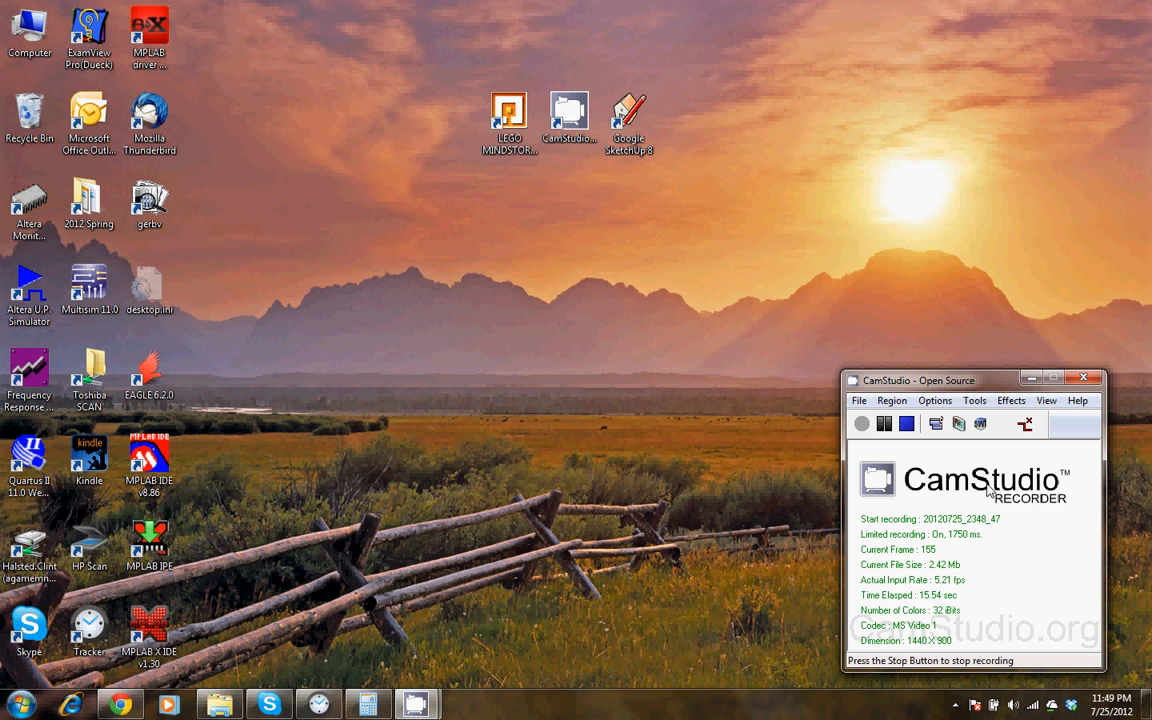
mouse_move(405, 420)
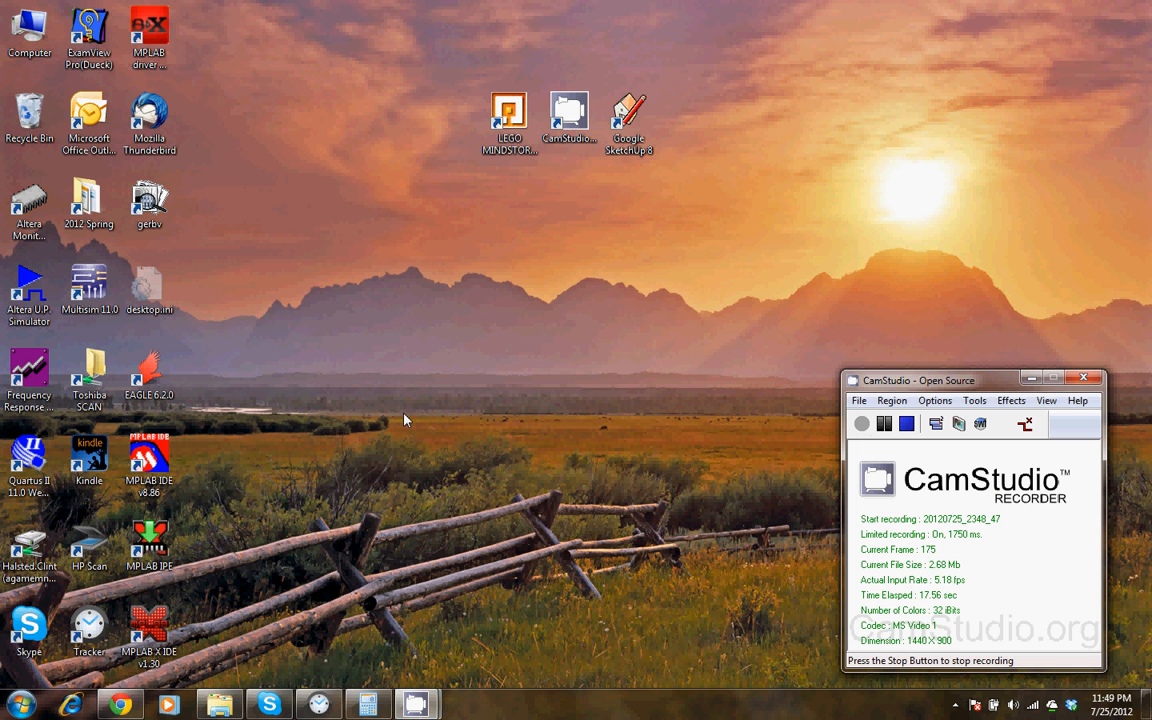
Switch to Chrome showing the SourceForge gerbv 2.6.0 files page with gerbvinst-2.6.0.exe.
click(149, 375)
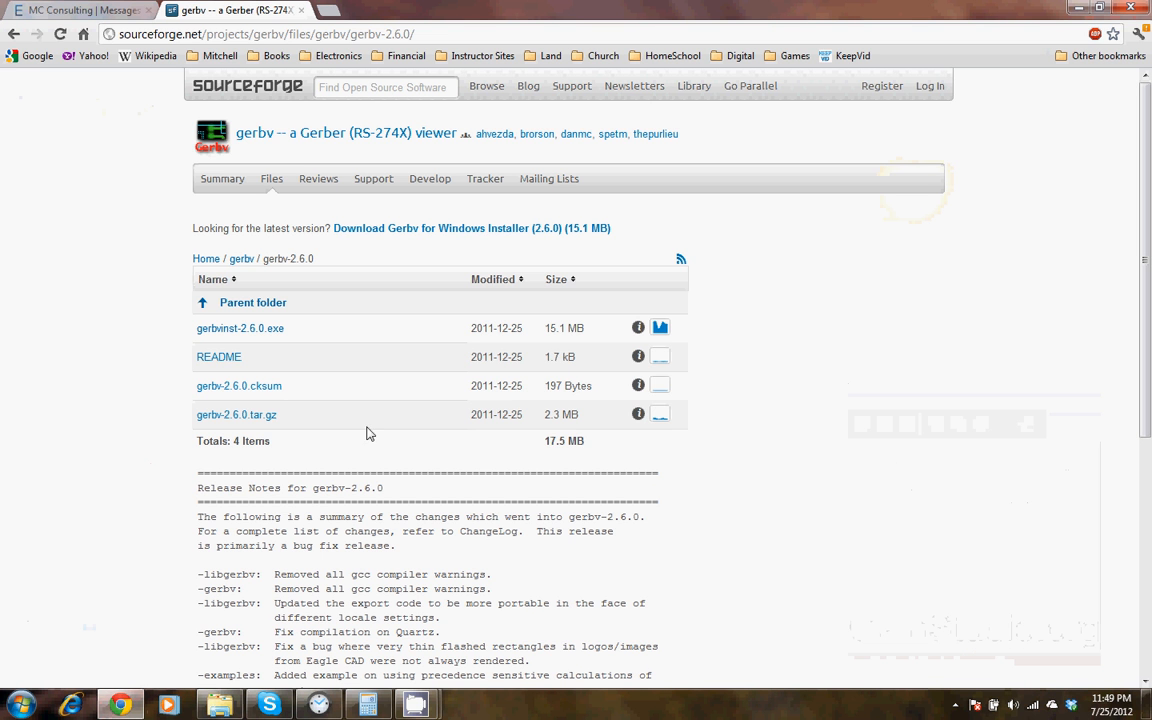
mouse_move(388, 245)
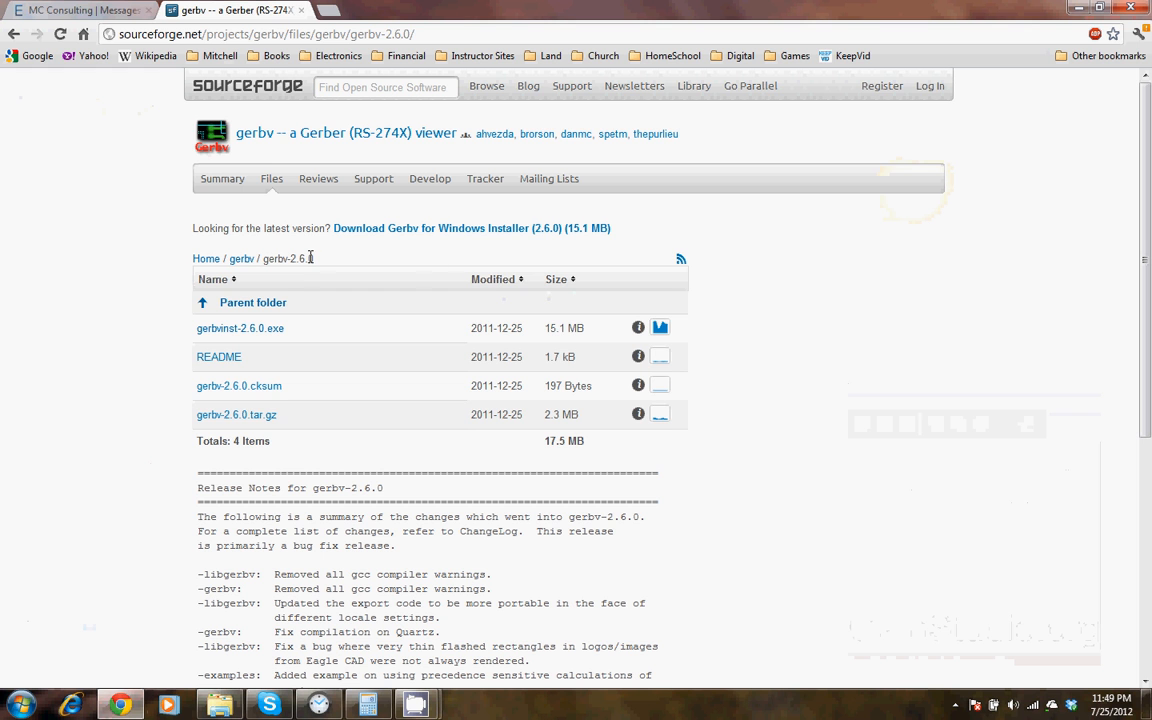
mouse_move(358, 263)
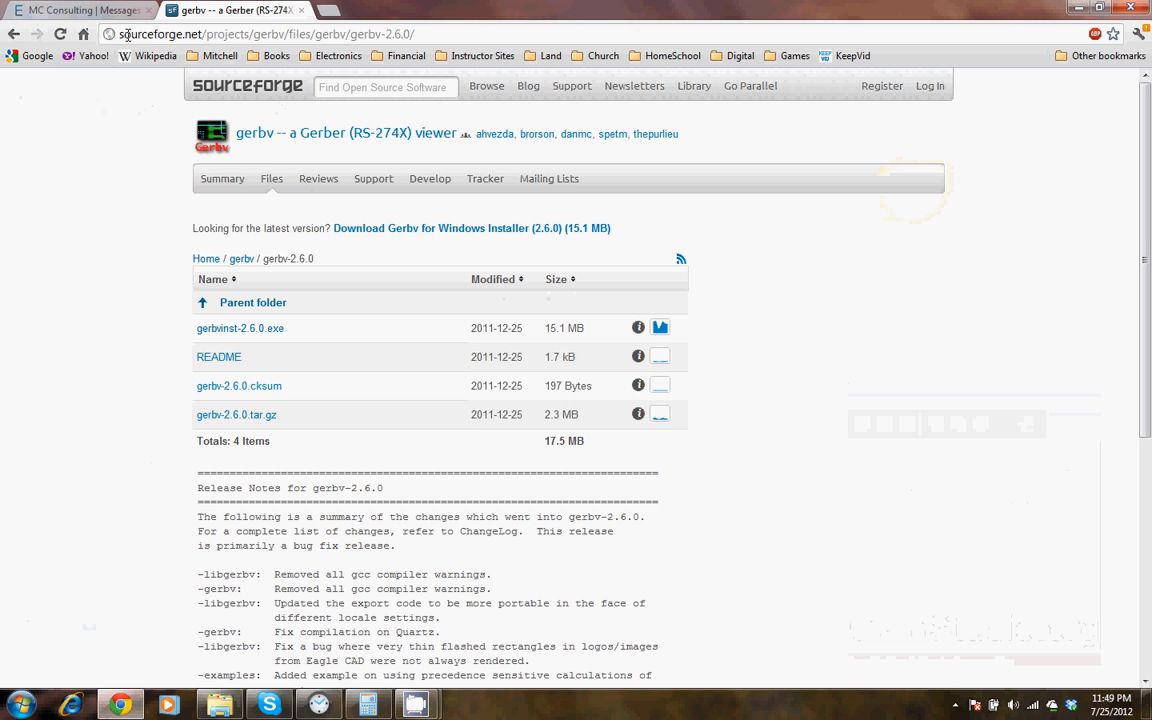
mouse_move(303, 162)
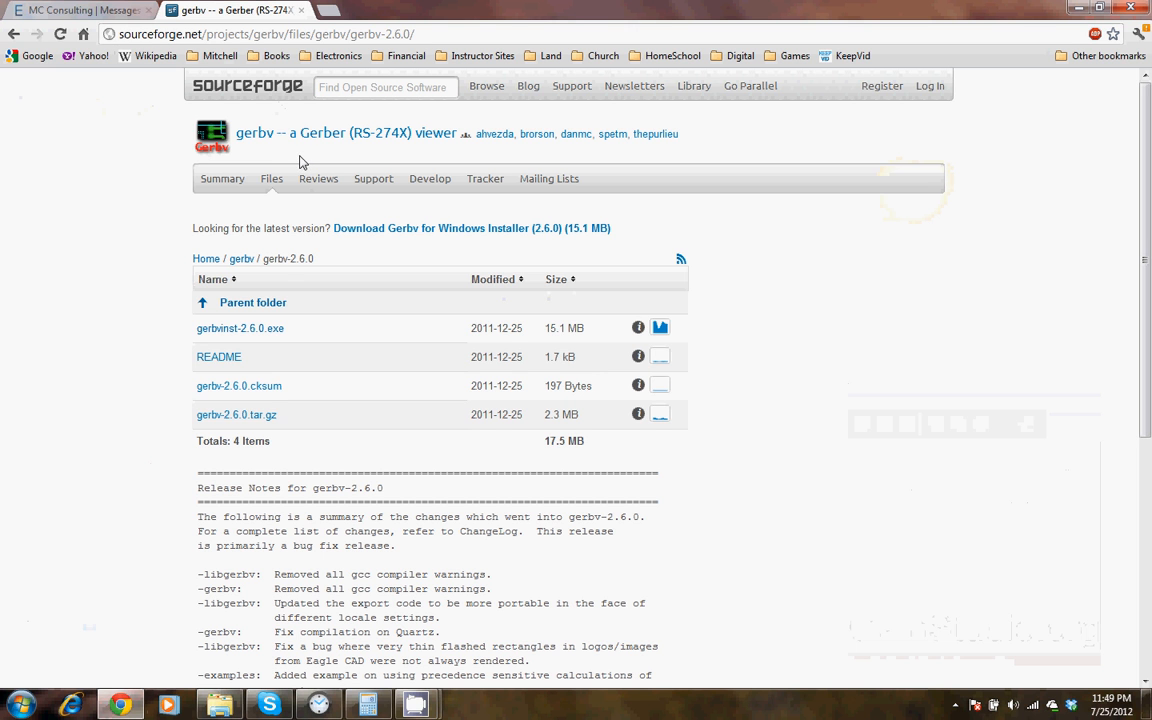
mouse_move(213, 332)
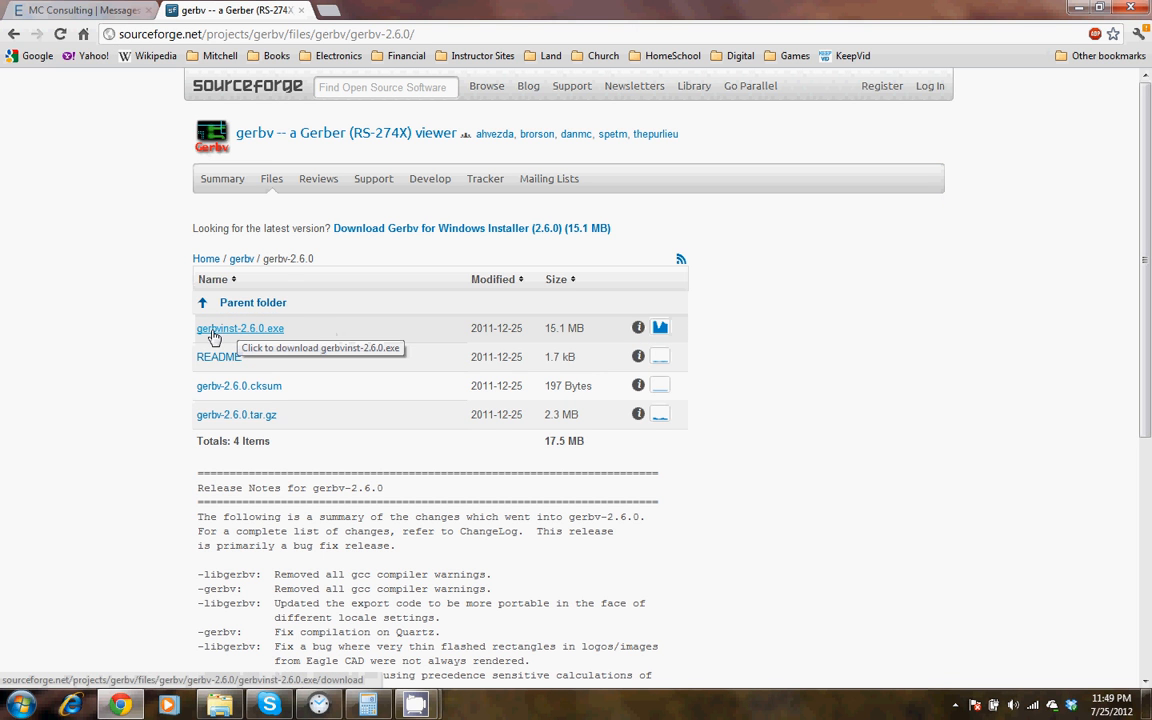
mouse_move(238, 338)
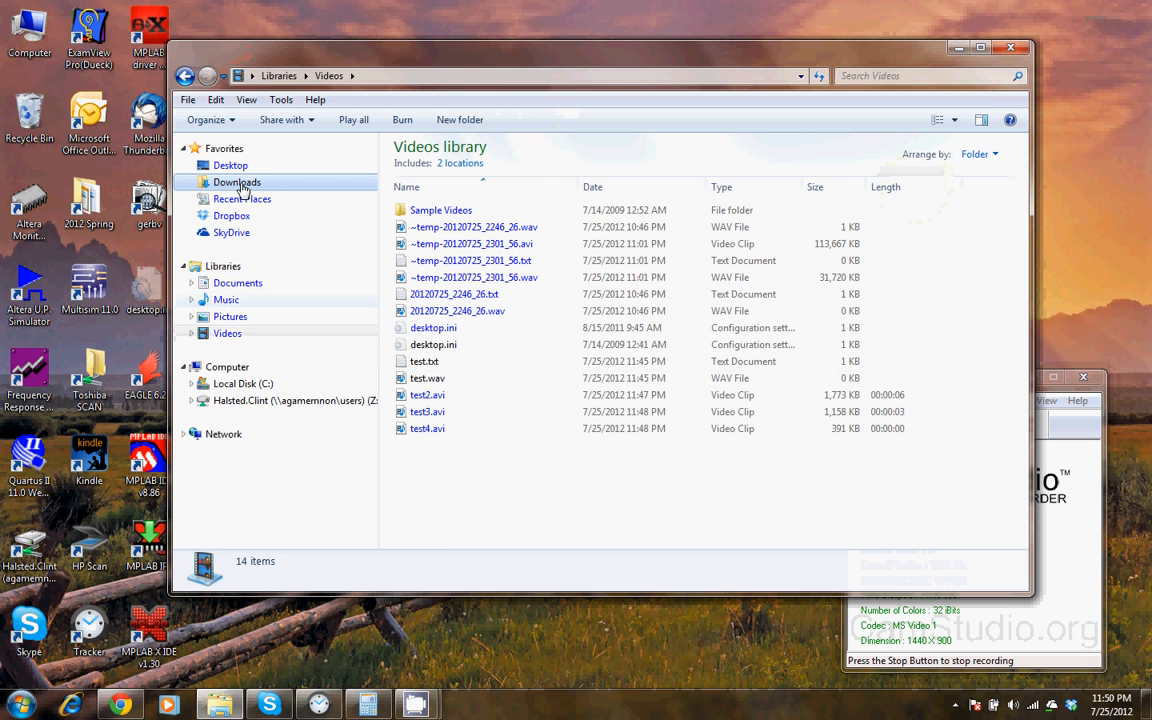
Open the Downloads folder in Explorer and select gerbvinst-2.6.0.exe.
click(237, 182)
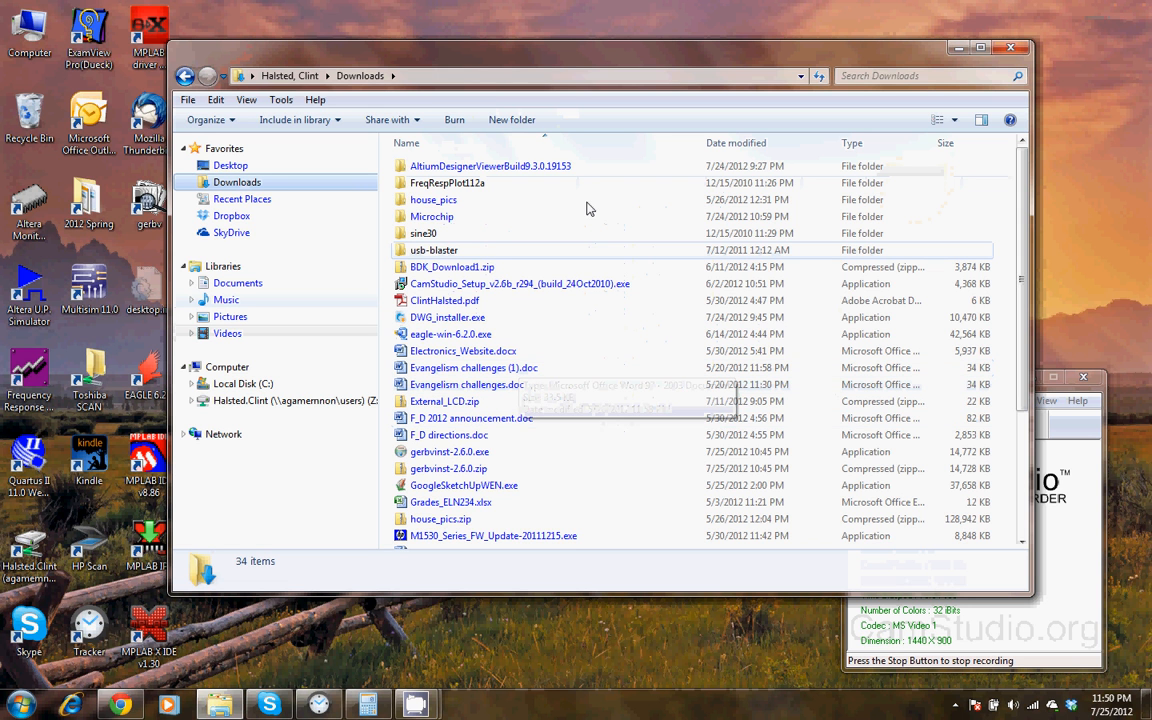
mouse_move(490, 250)
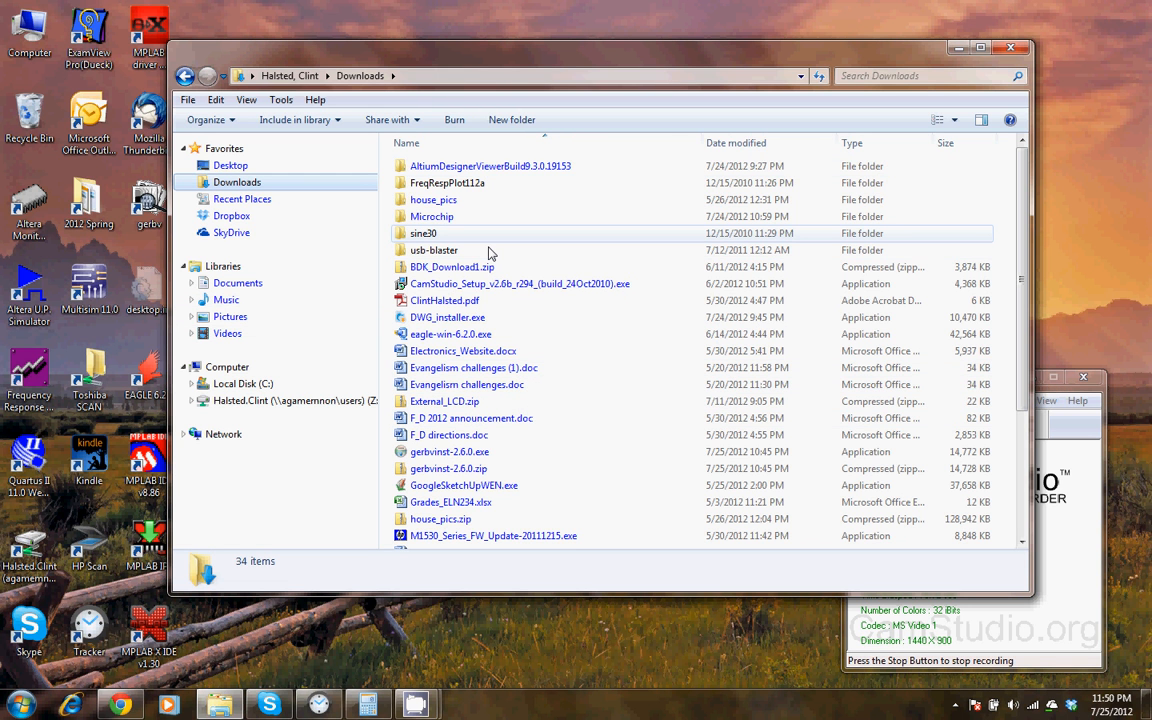
click(449, 451)
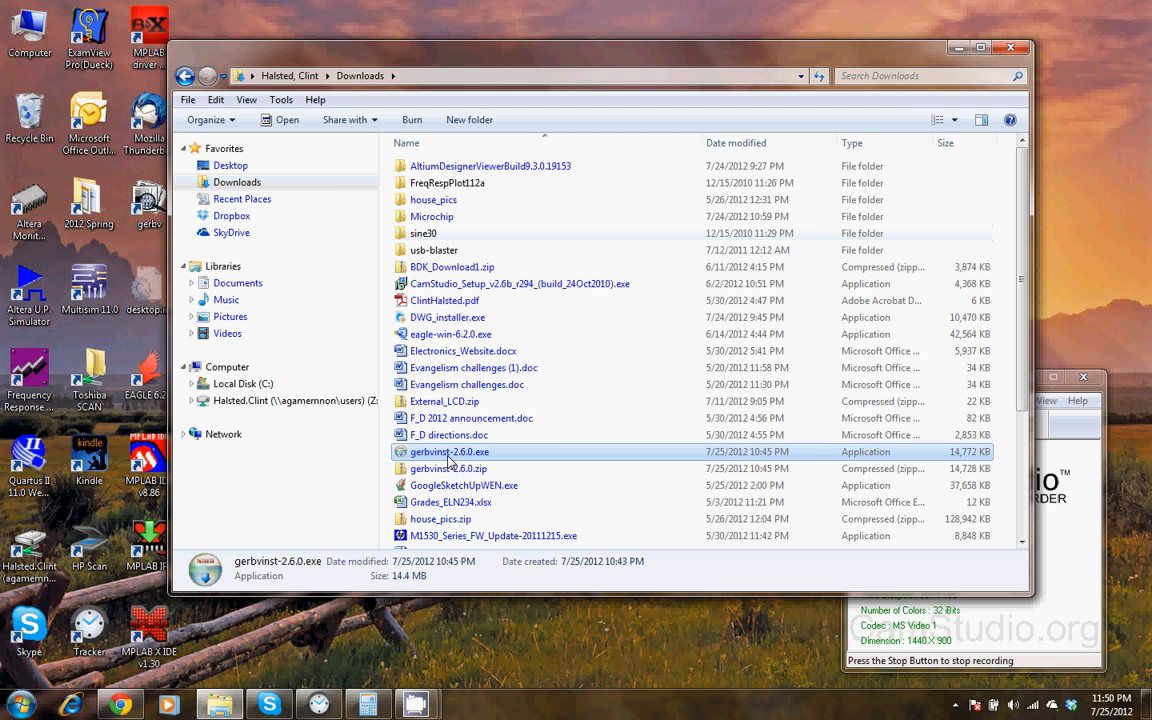
mouse_move(470, 468)
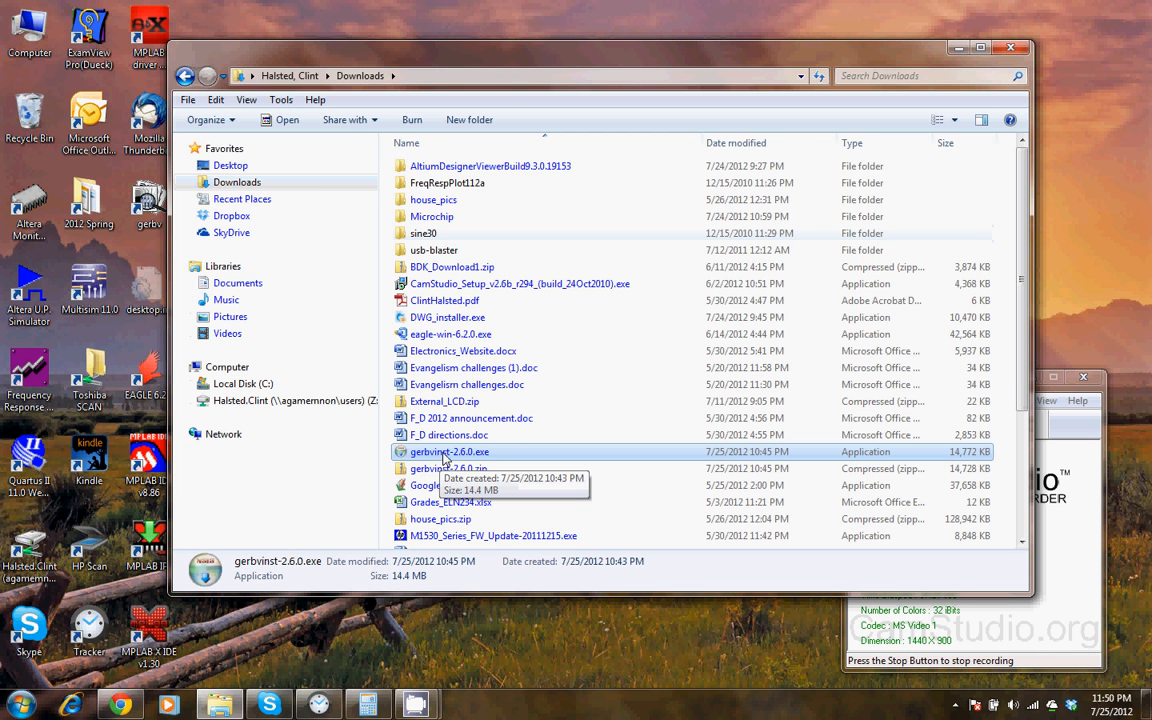
mouse_move(937, 88)
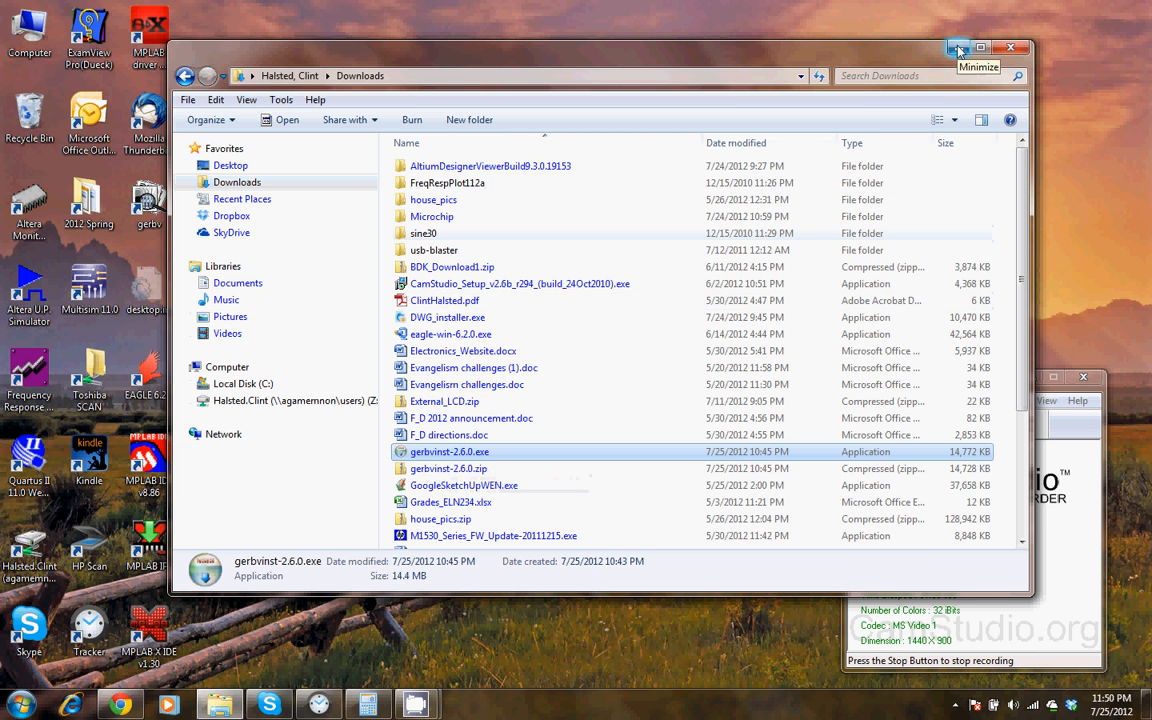
Minimize the Downloads window and launch gerbv from its desktop shortcut.
click(957, 48)
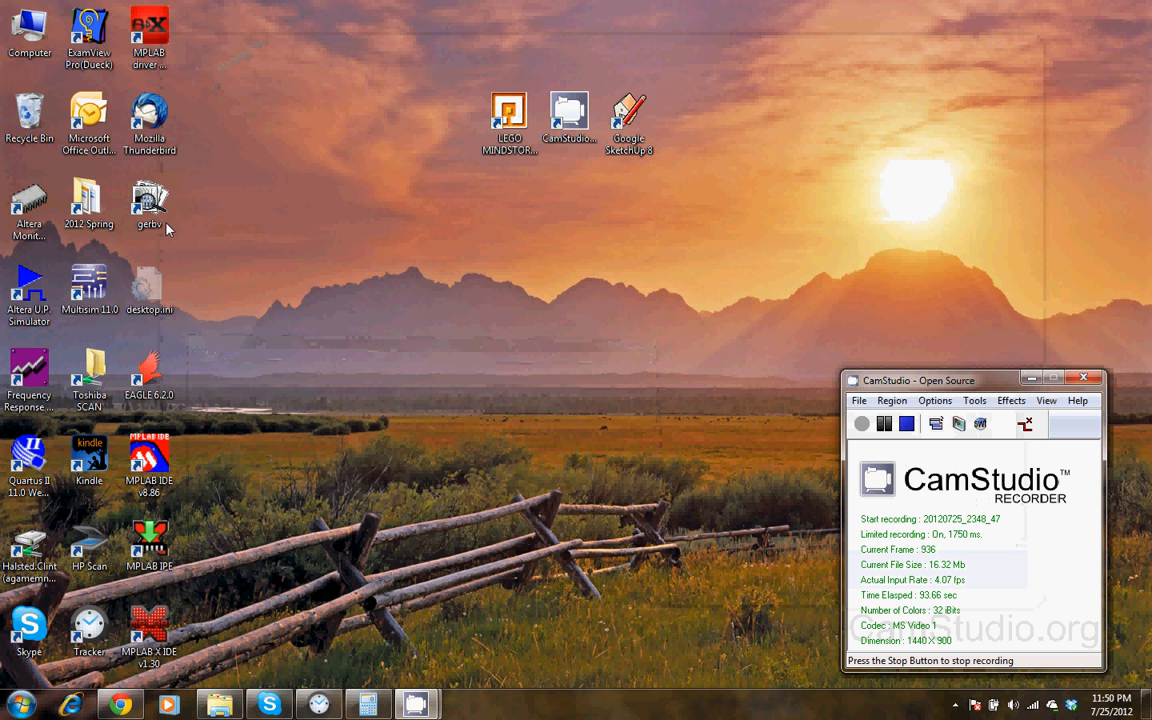
click(149, 203)
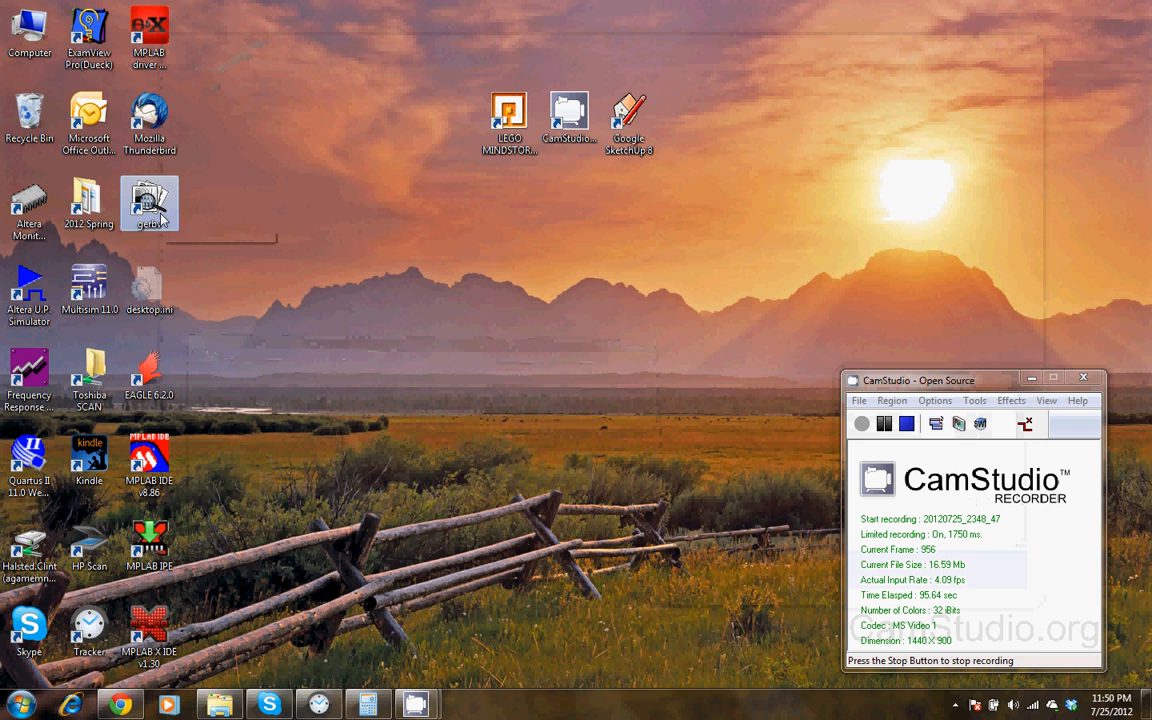
mouse_move(151, 207)
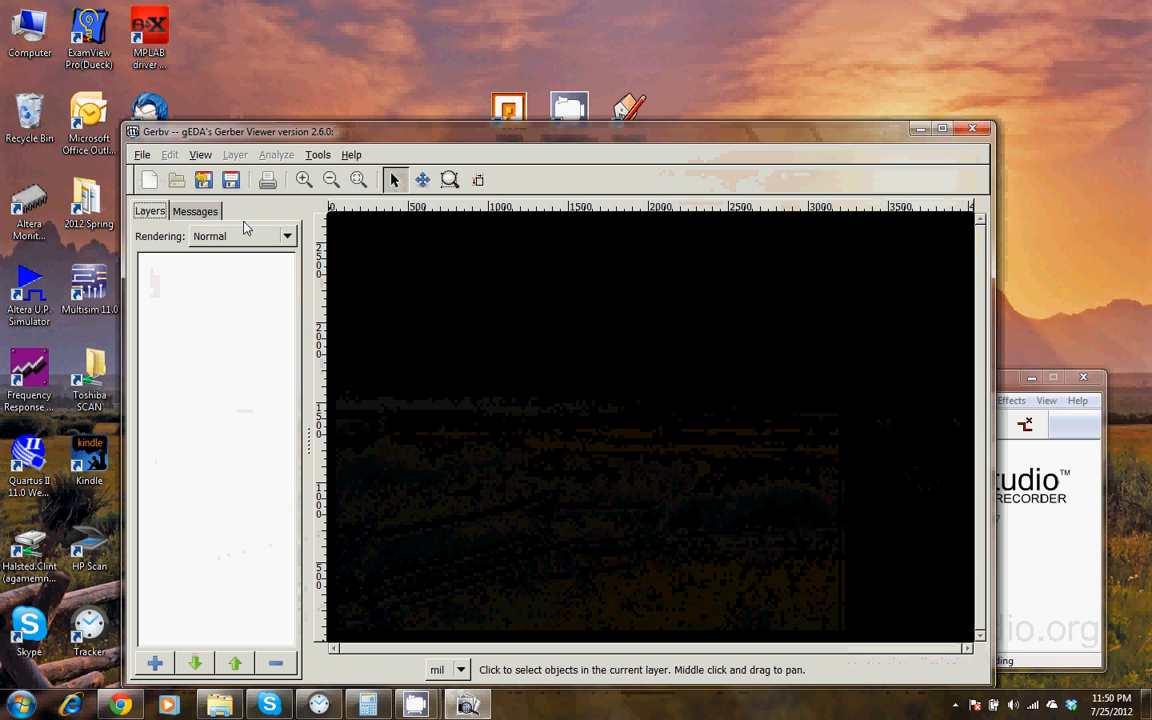
Open all files in Dropbox > Clint > Consulting > MecaCorp > DIMM100 > Gerbers as layers.
click(176, 180)
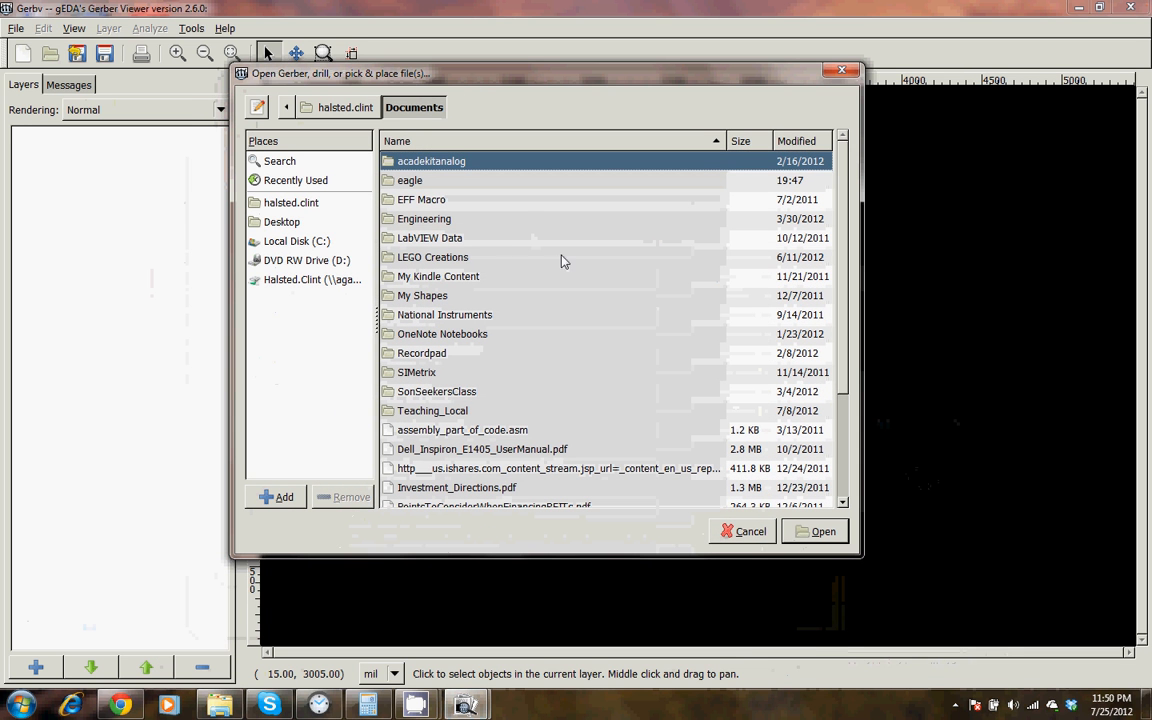
mouse_move(291, 203)
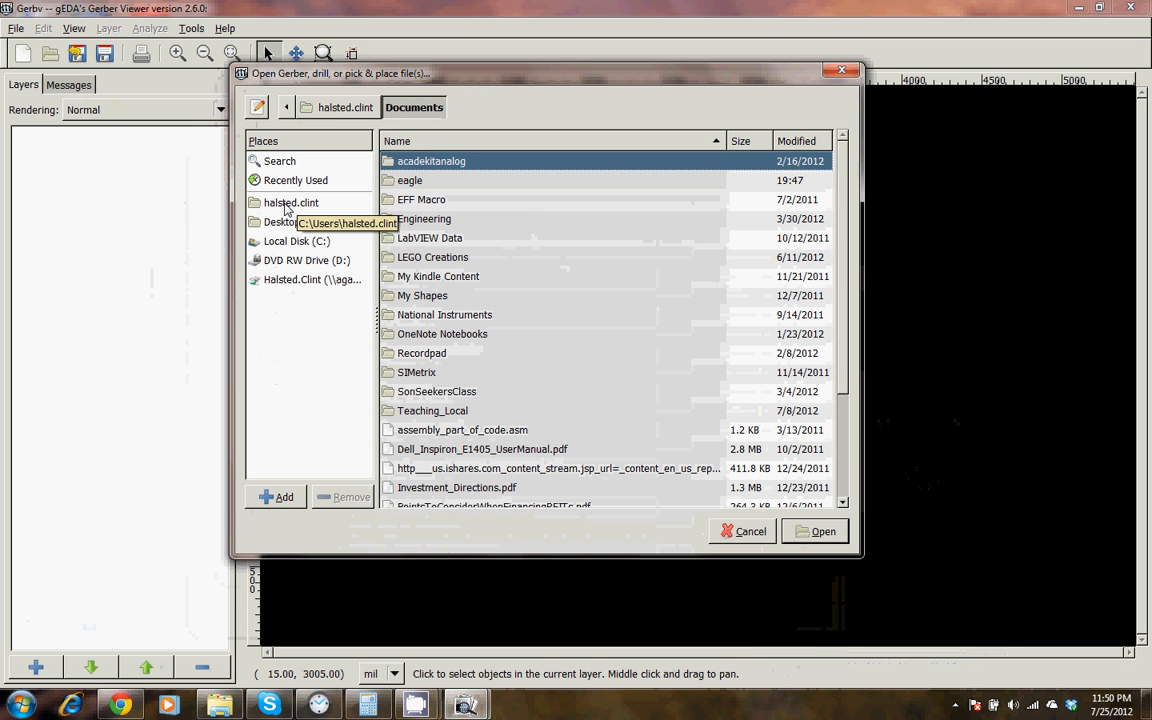
click(290, 202)
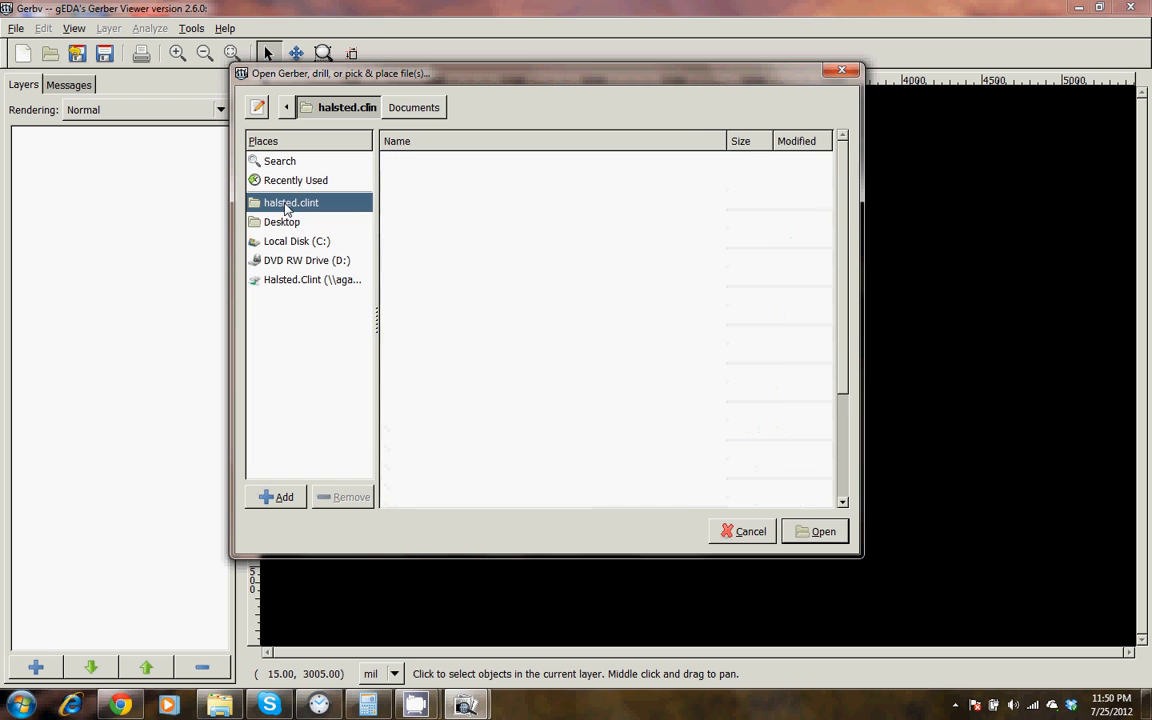
click(291, 202)
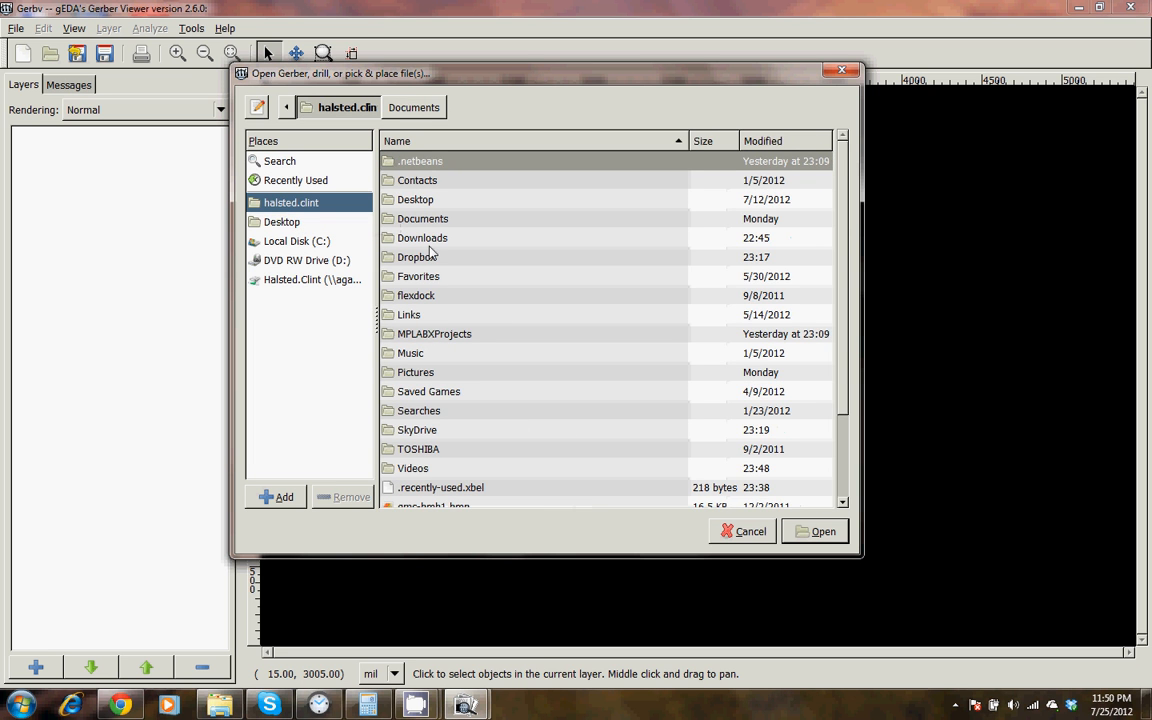
double_click(417, 256)
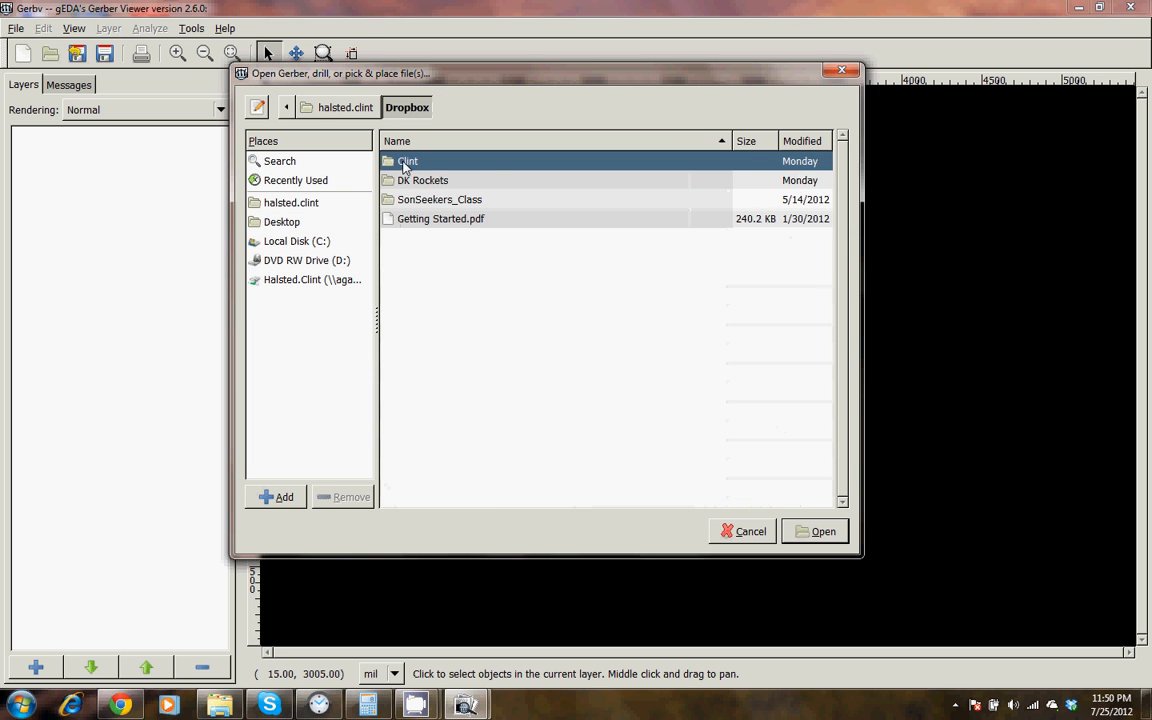
double_click(407, 161)
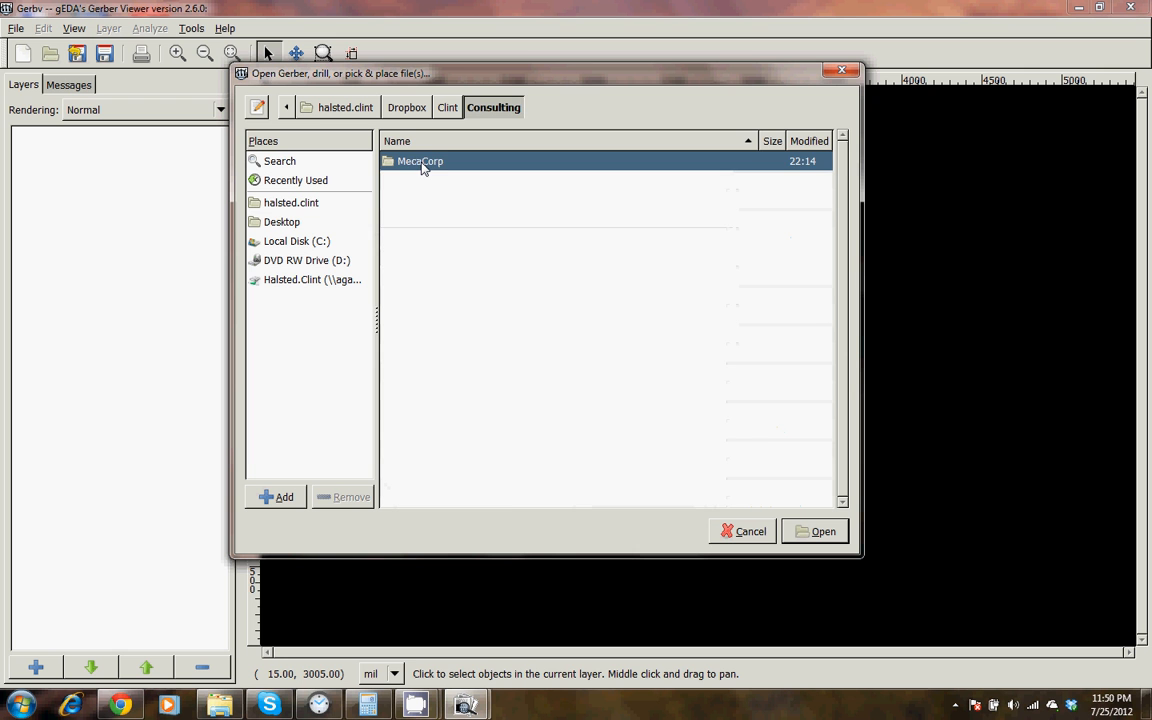
double_click(420, 161)
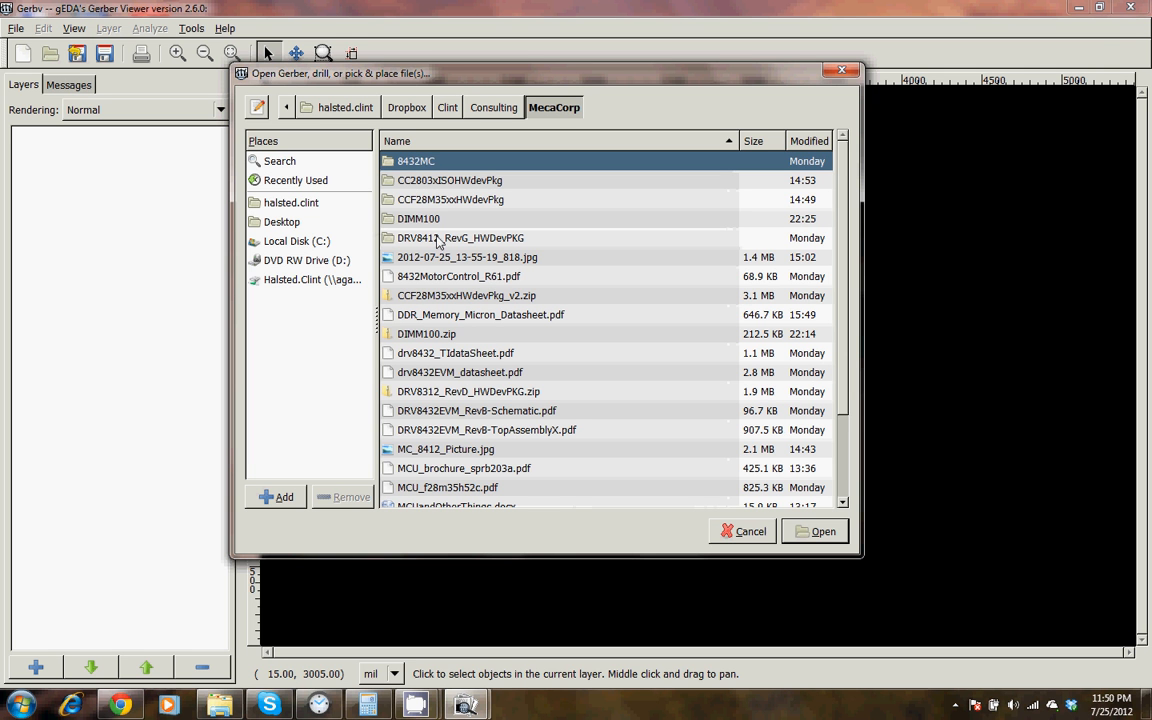
mouse_move(444, 222)
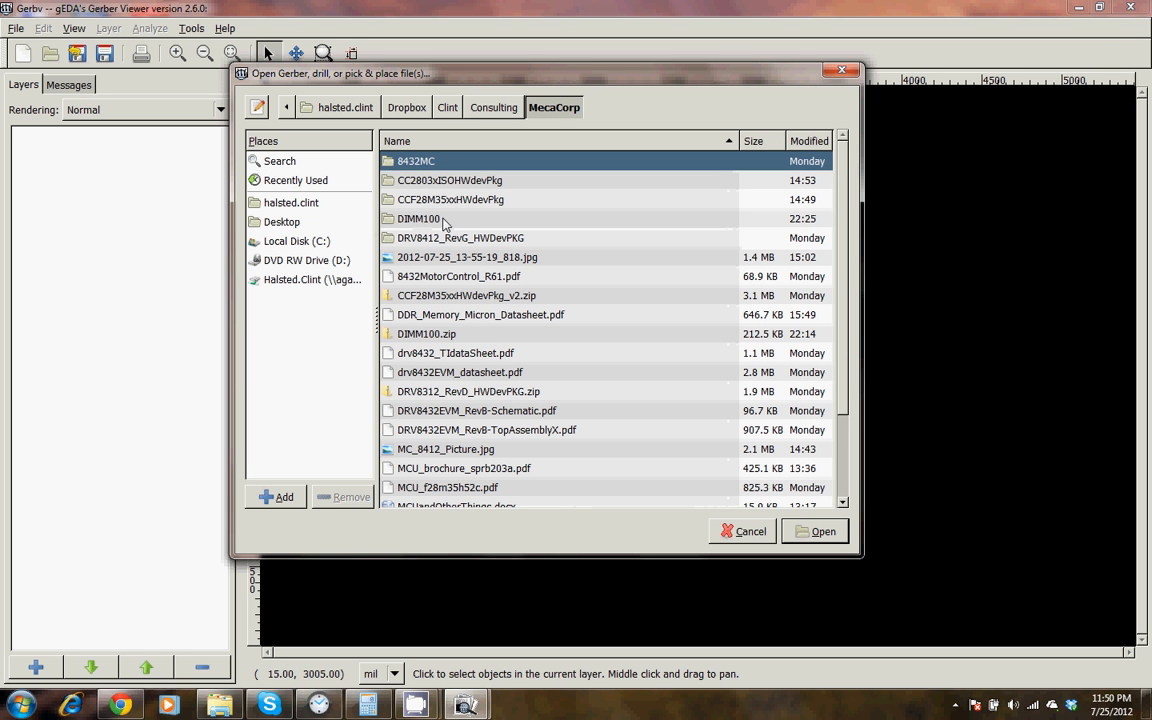
double_click(419, 218)
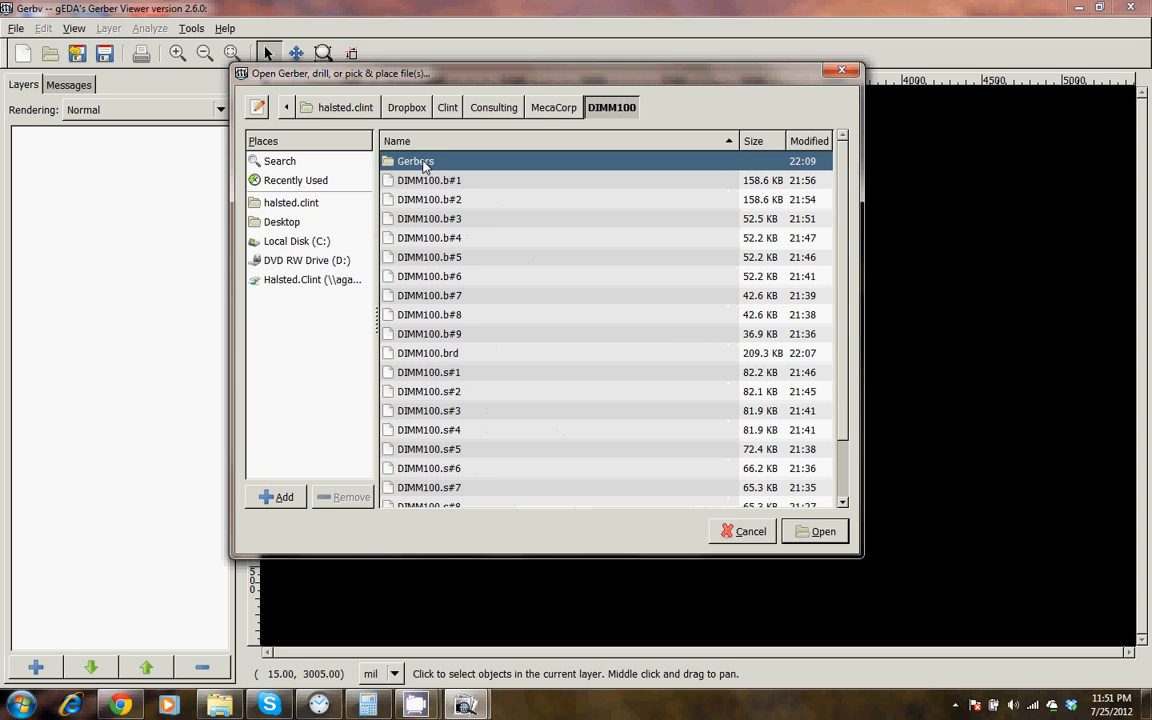
mouse_move(432, 163)
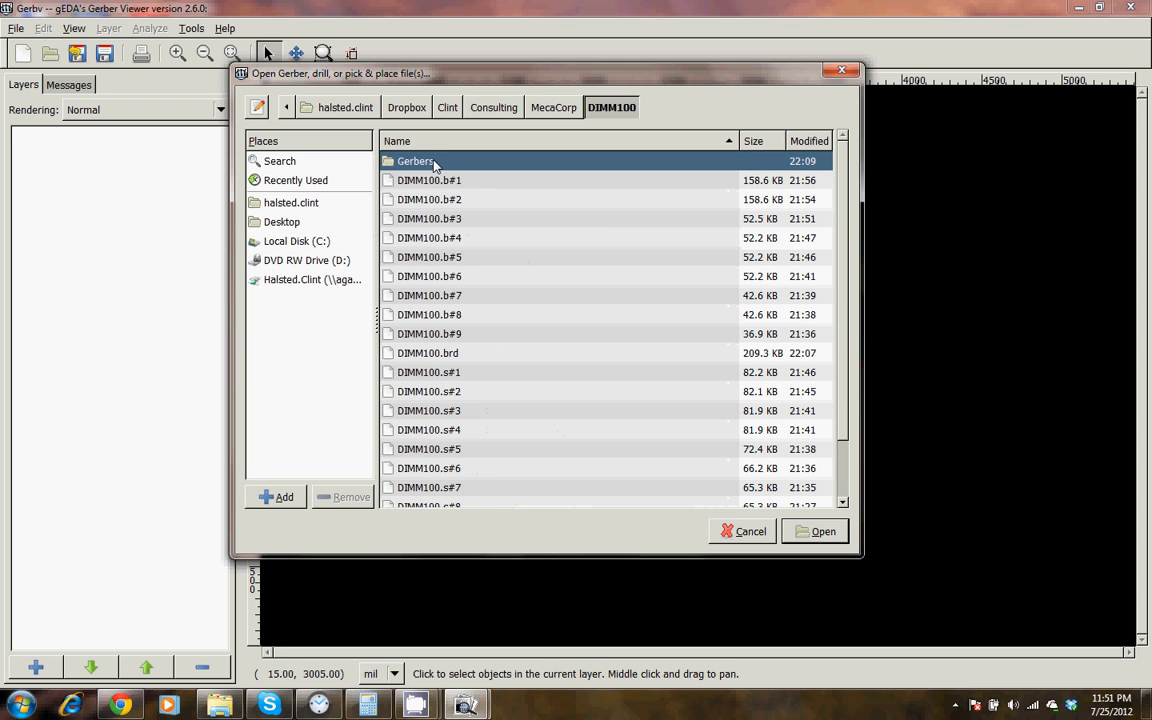
double_click(414, 161)
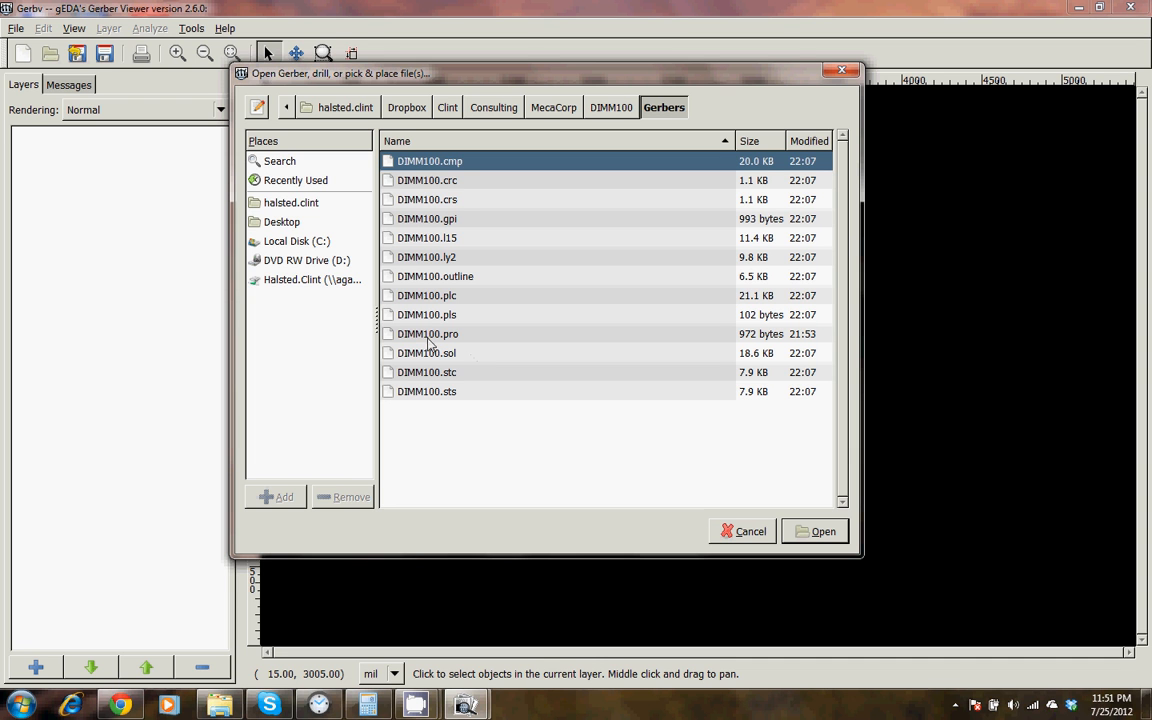
mouse_move(451, 290)
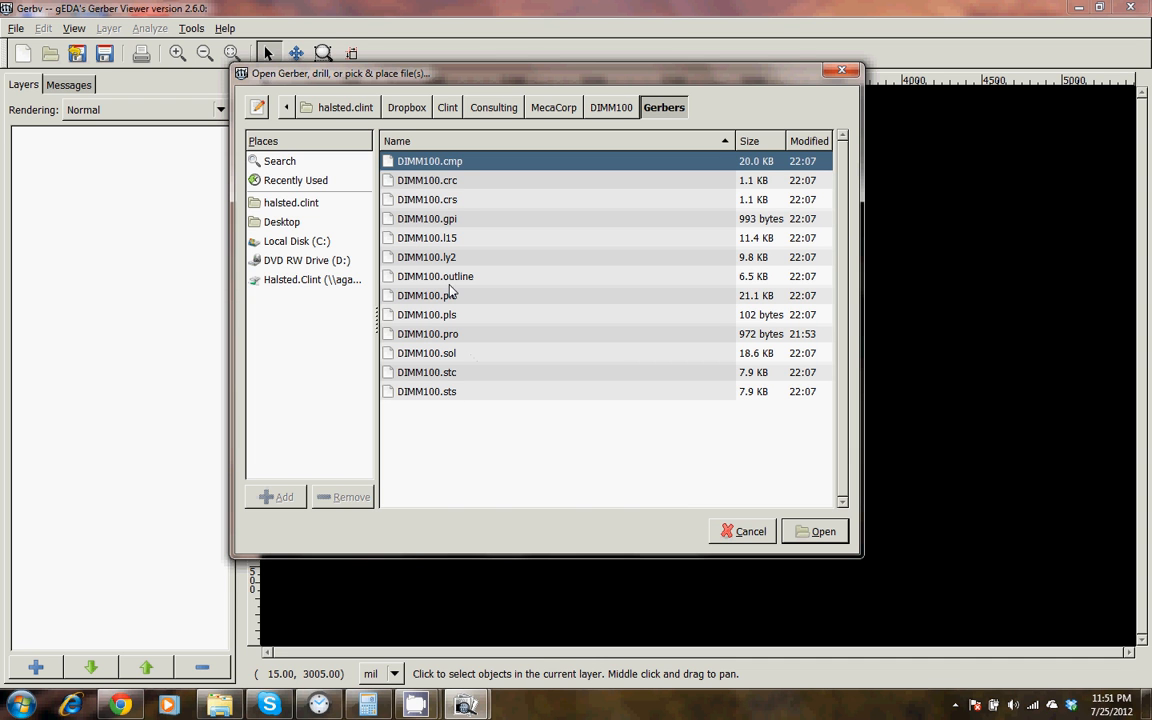
mouse_move(453, 275)
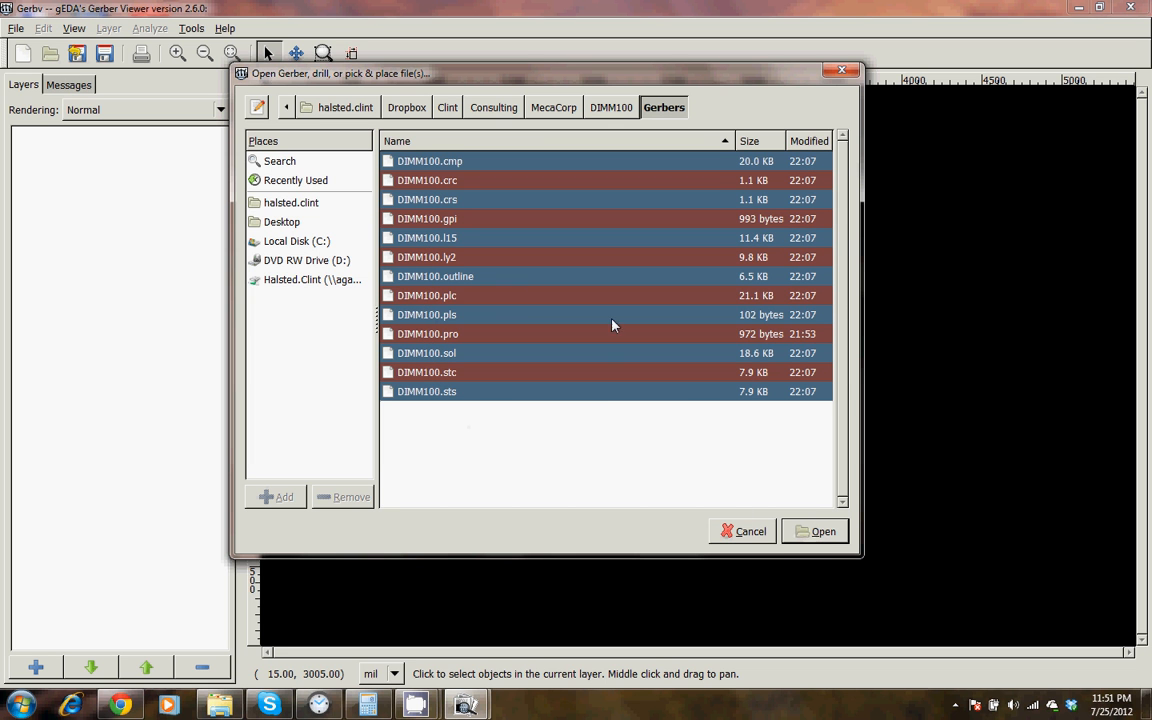
click(815, 531)
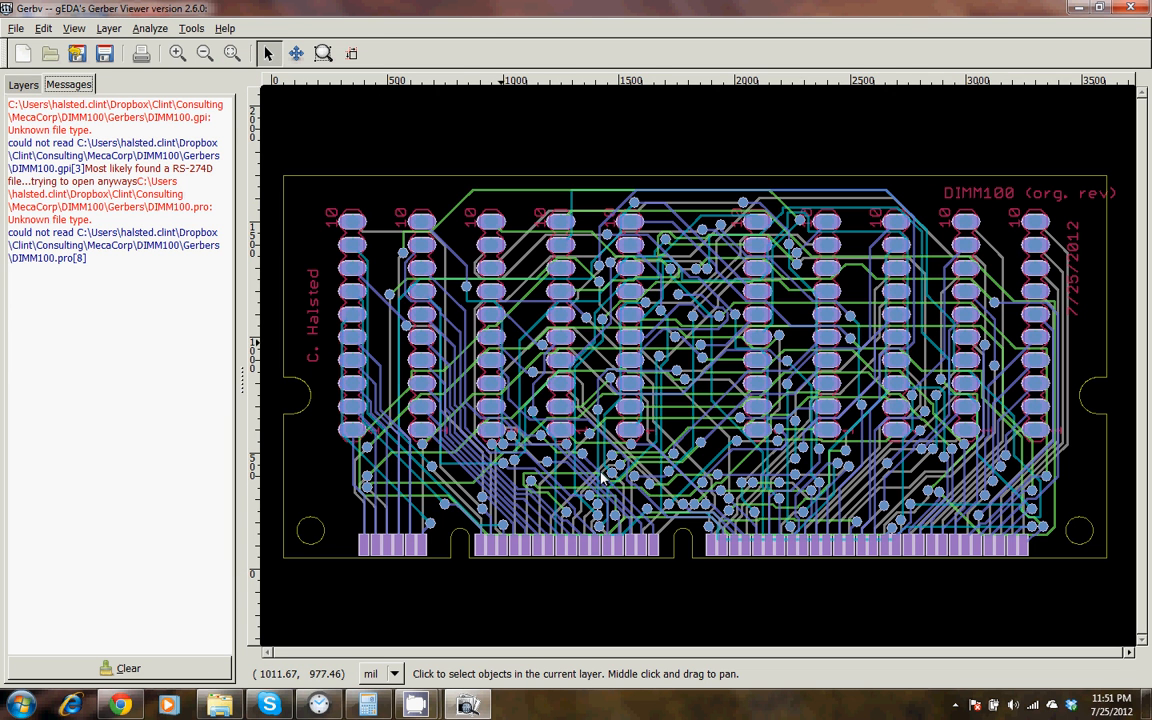
mouse_move(254, 387)
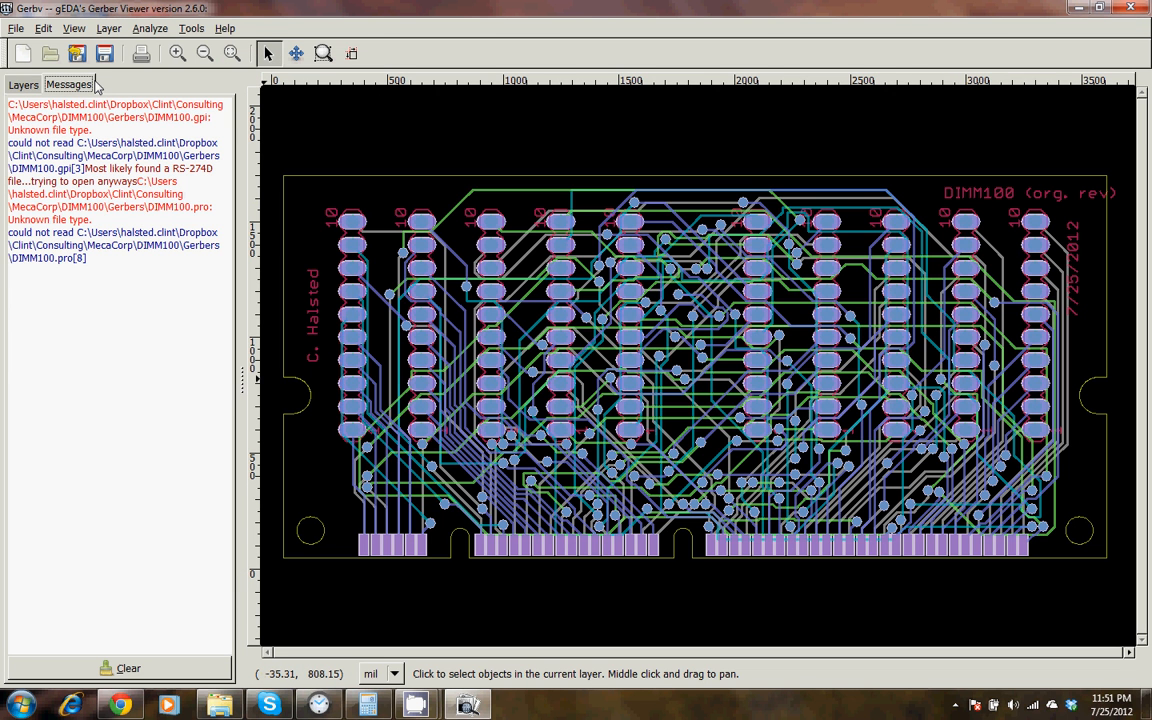
mouse_move(440, 248)
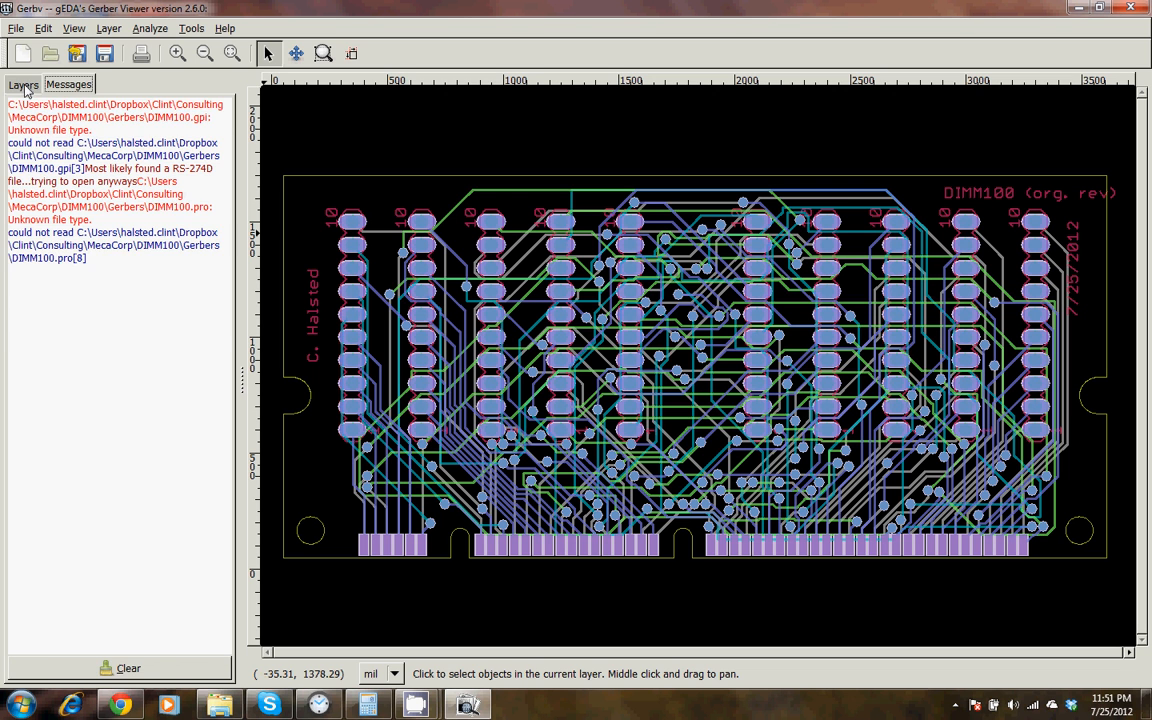
Show the Layers panel listing the eleven loaded DIMM100 layers, cmp through sts.
click(23, 84)
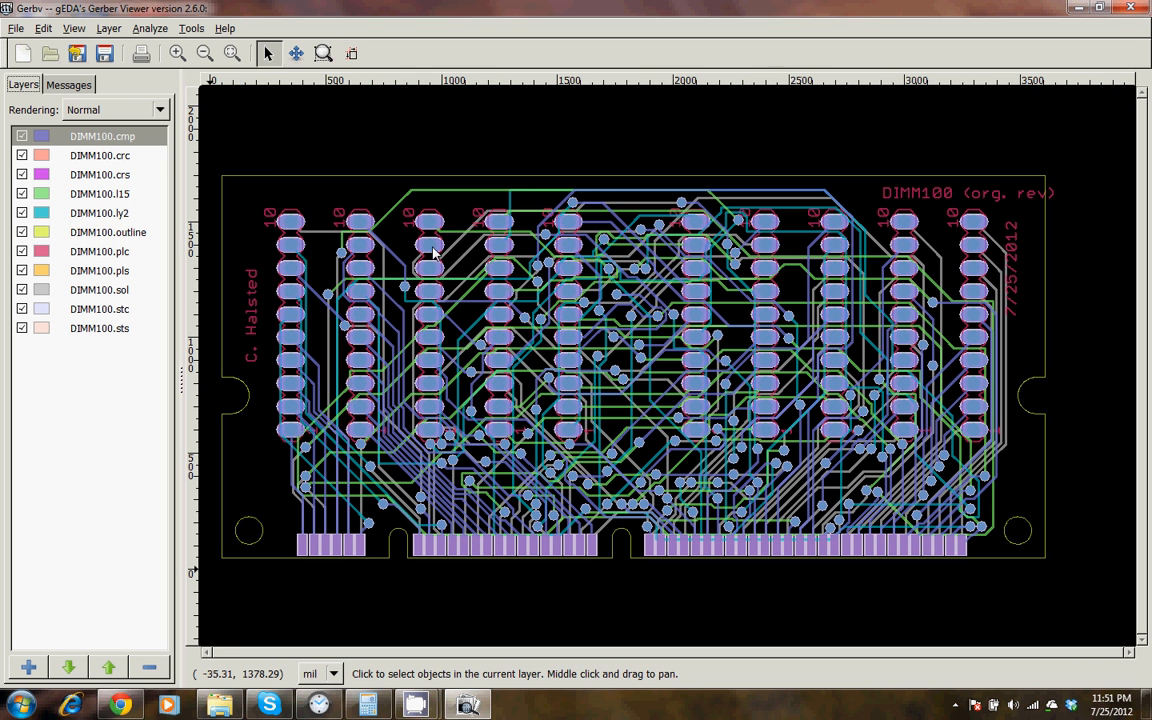
mouse_move(472, 317)
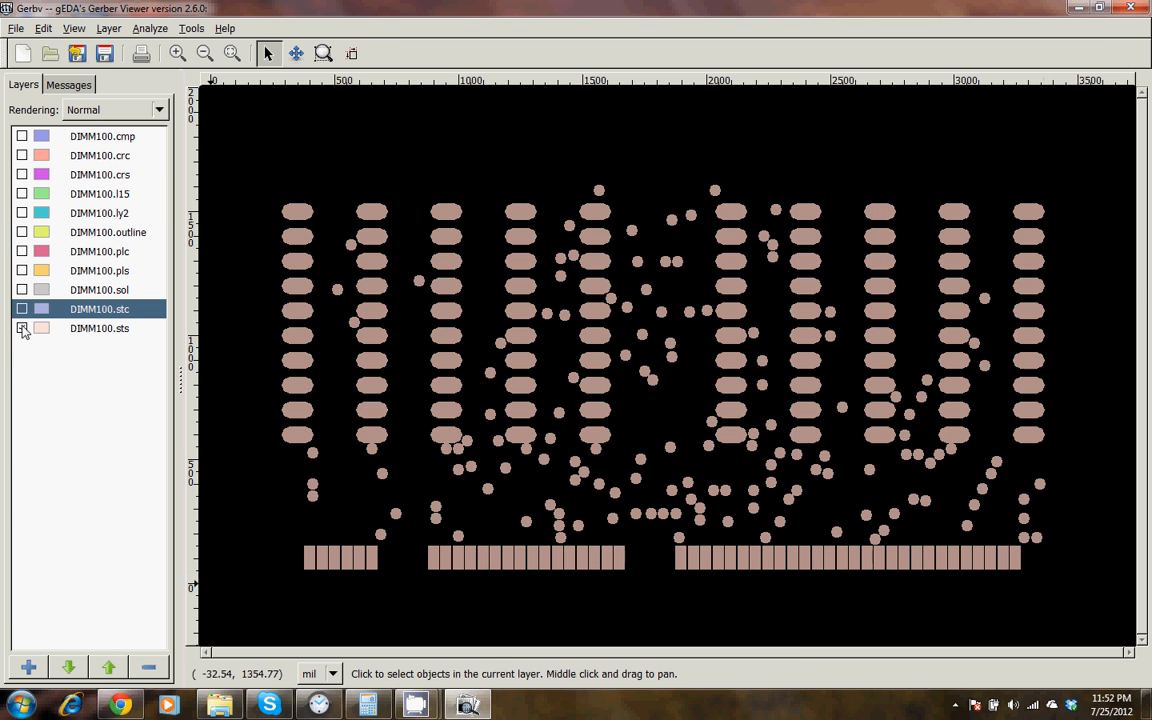
Hide DIMM100.sts and show the outline, cmp, ly2, l15 and sol layers.
click(22, 308)
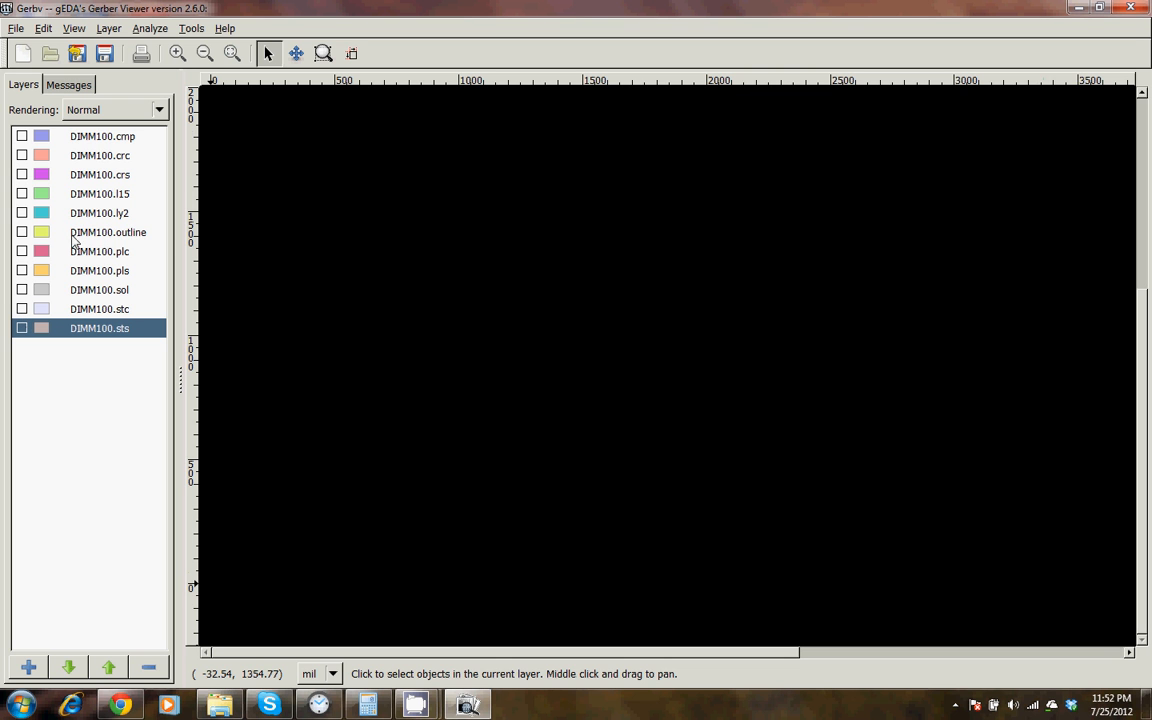
click(22, 232)
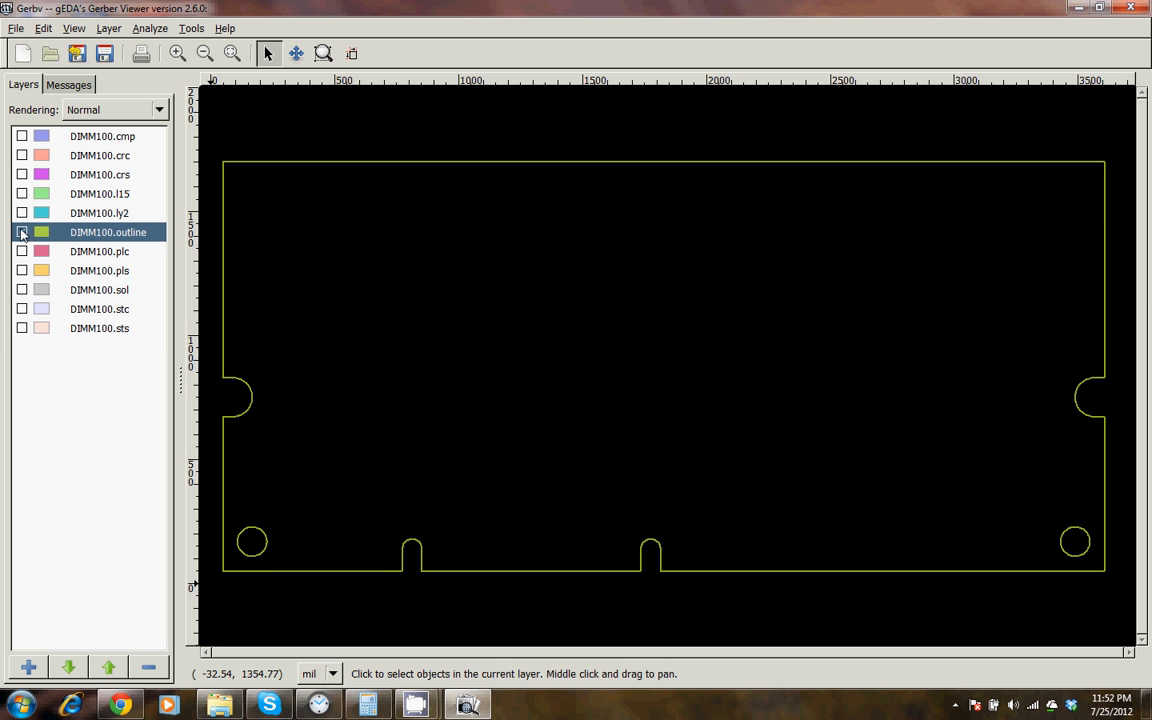
click(22, 232)
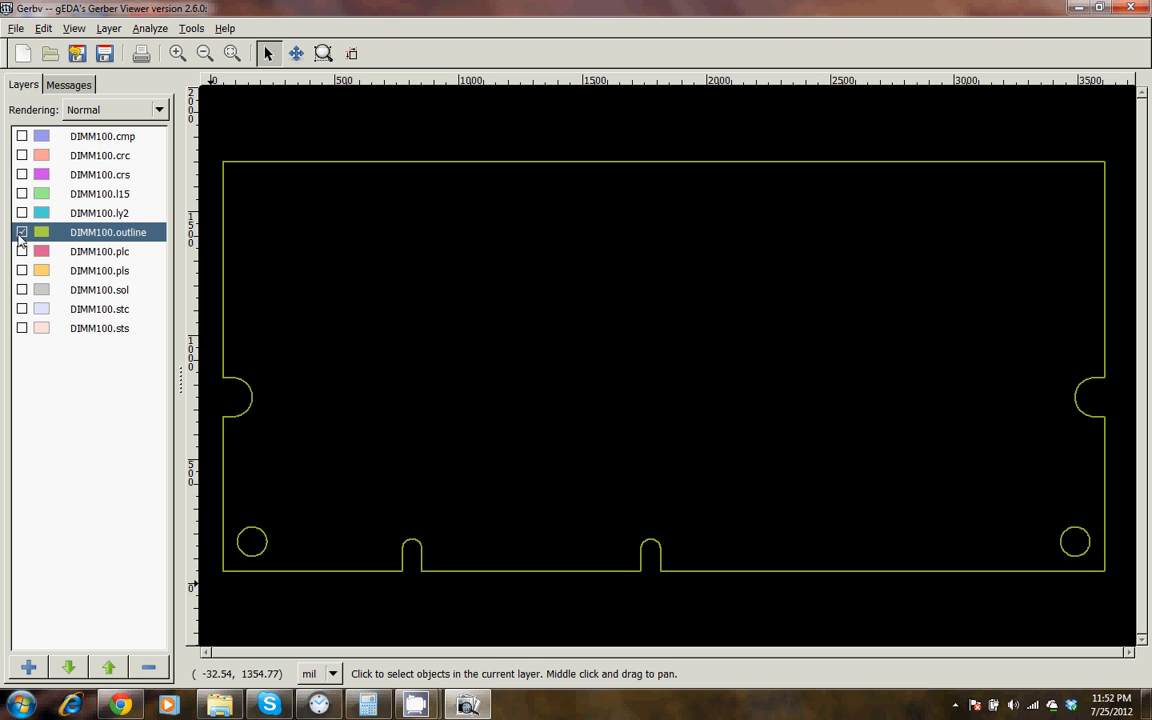
mouse_move(843, 498)
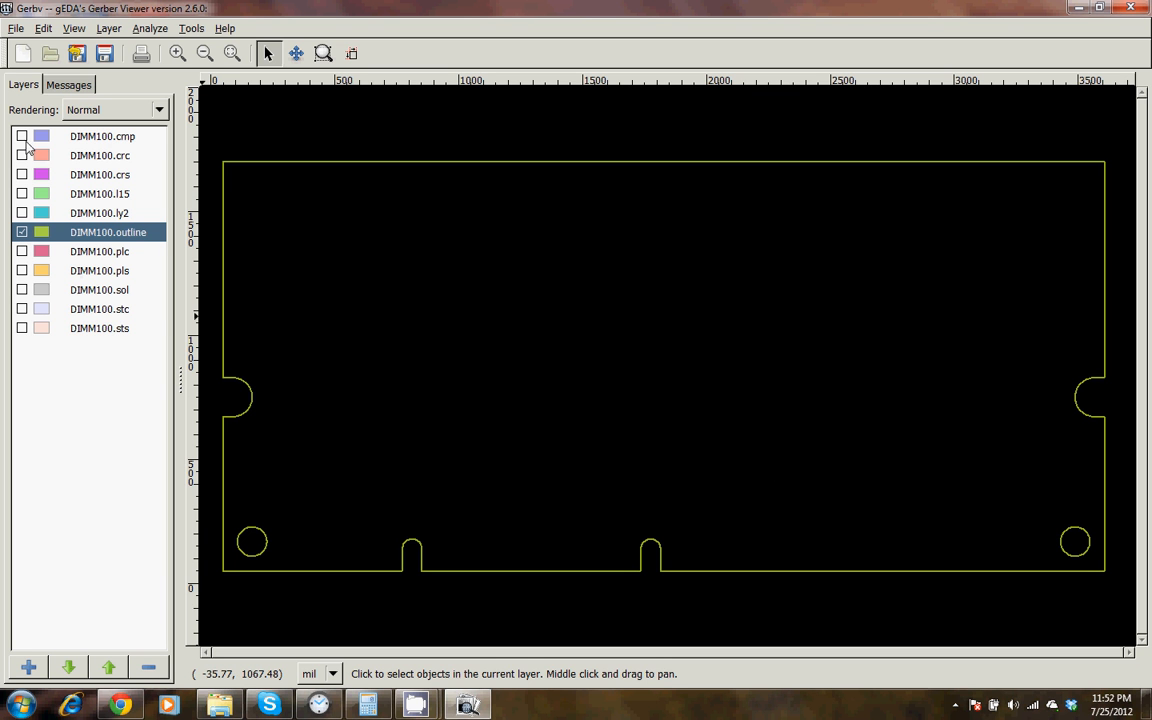
click(22, 136)
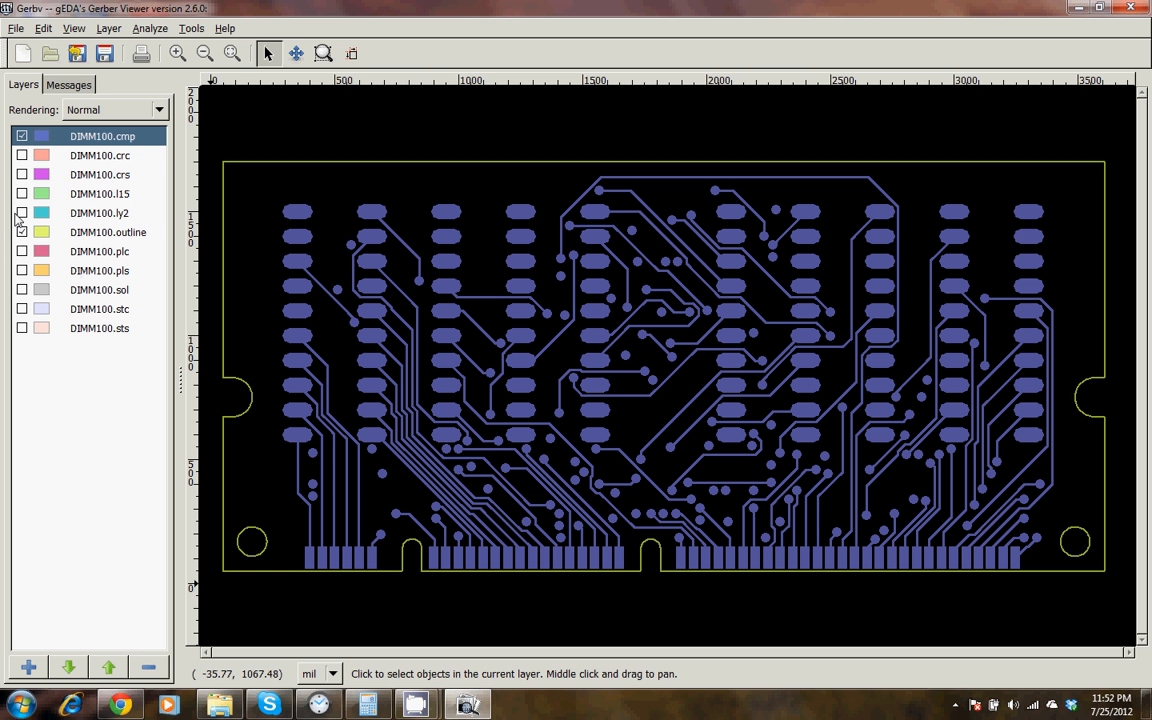
click(22, 212)
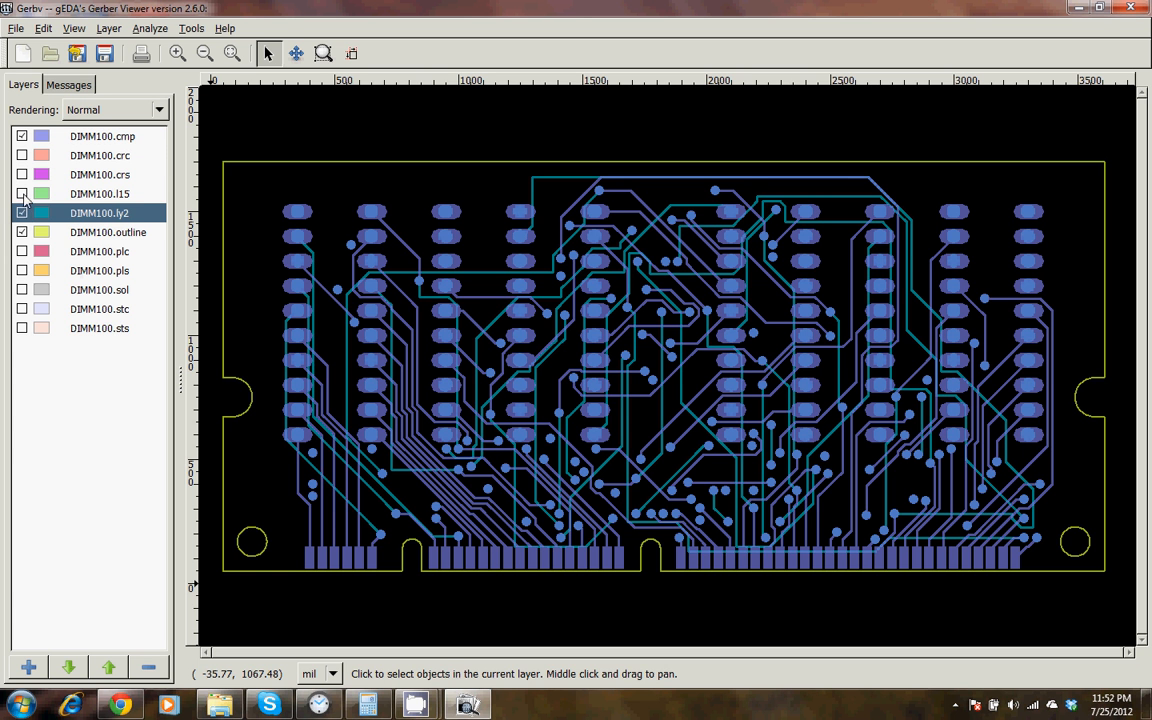
click(22, 193)
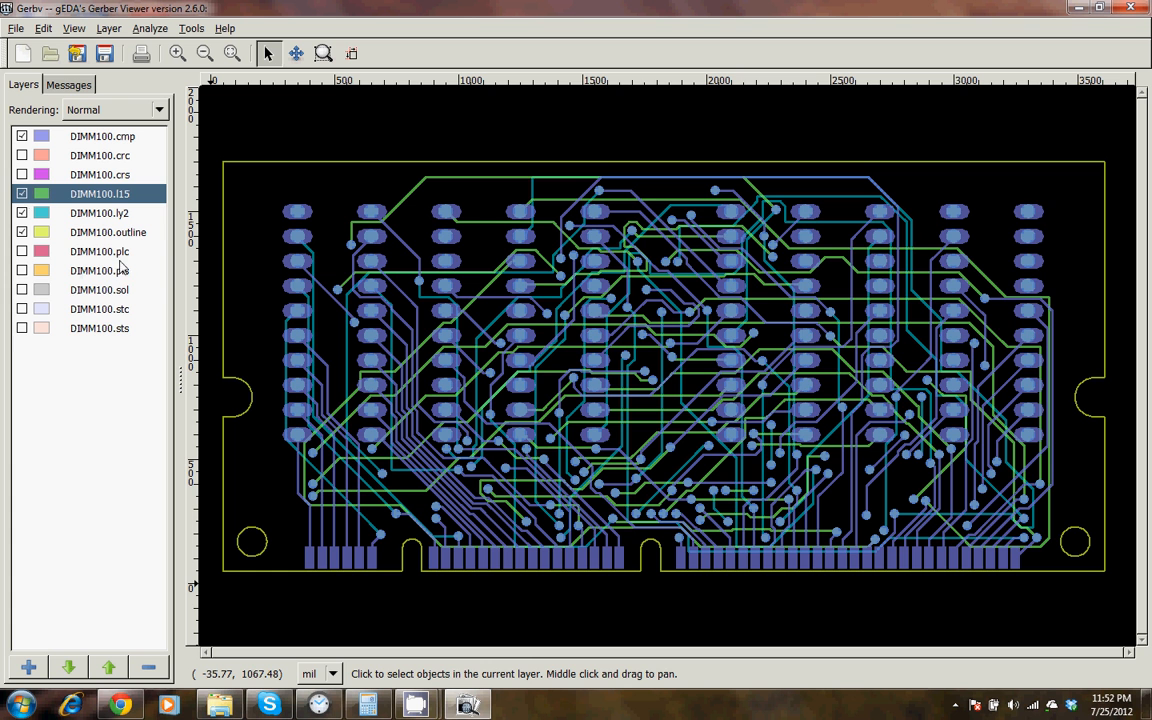
click(99, 289)
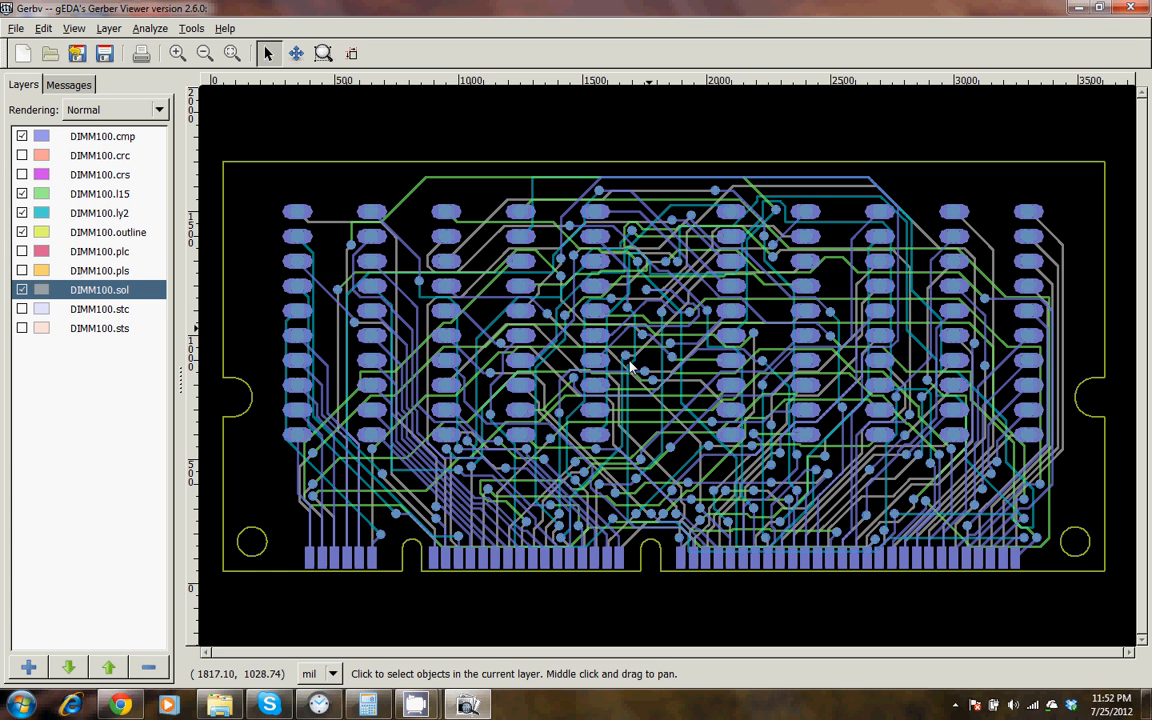
mouse_move(555, 365)
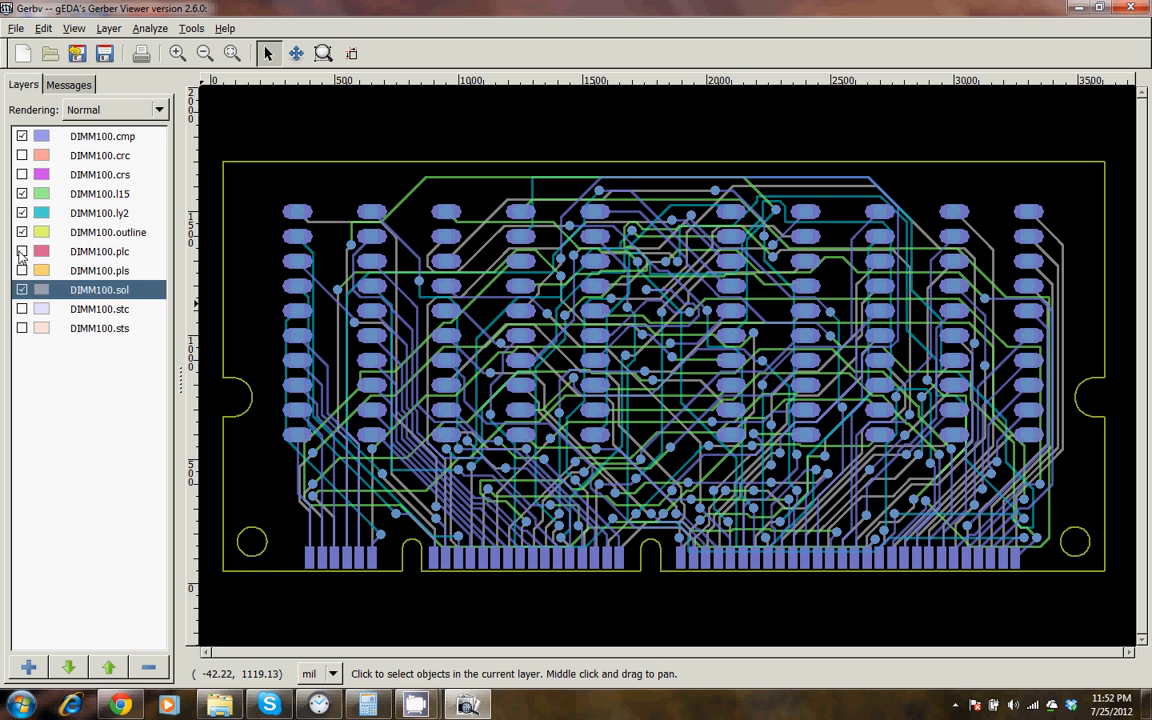
Turn on the DIMM100.plc silkscreen layer and all remaining hidden layers.
click(22, 251)
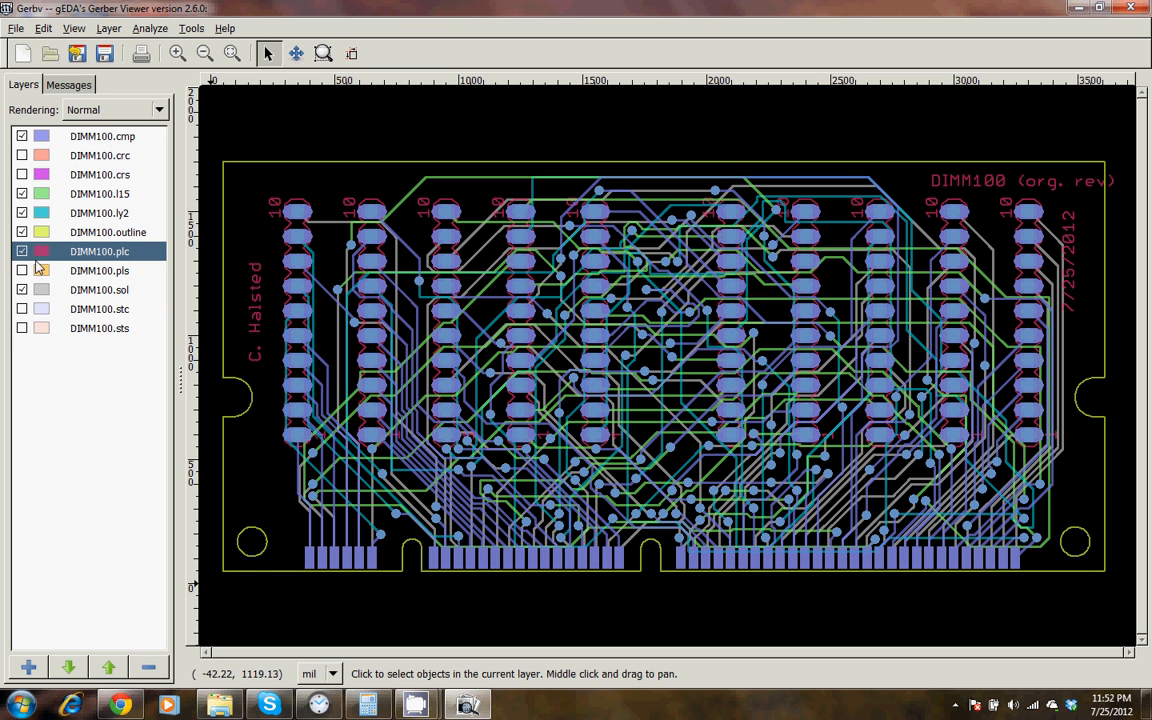
click(22, 251)
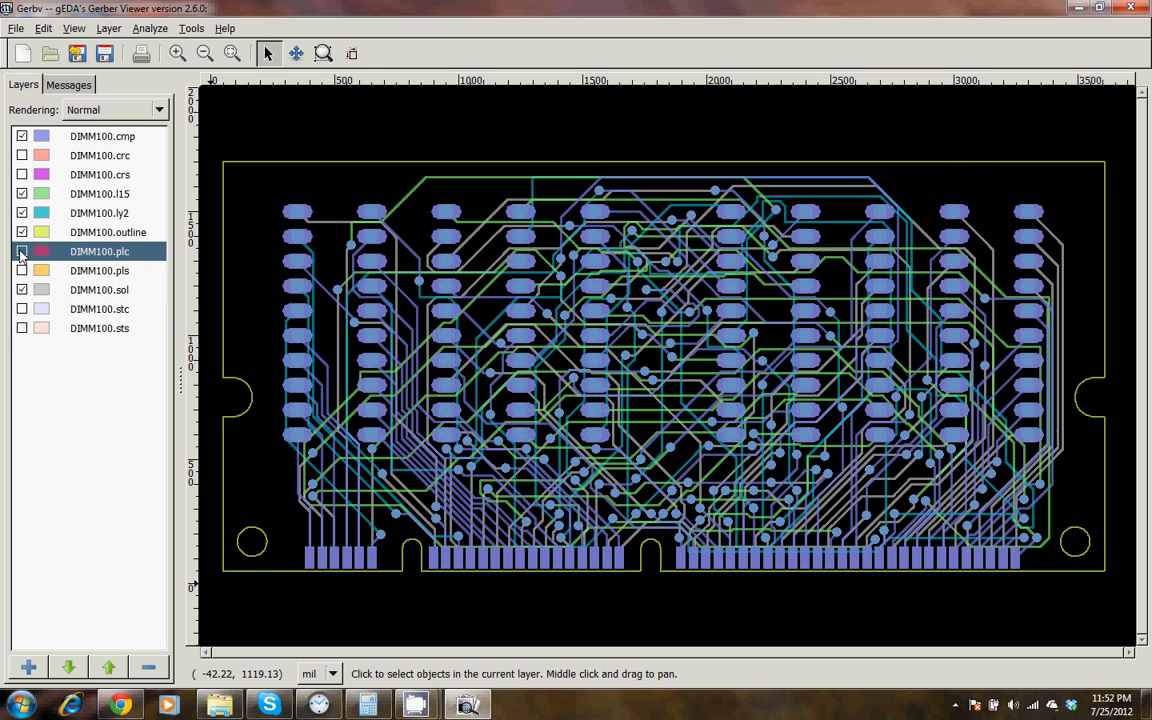
click(22, 251)
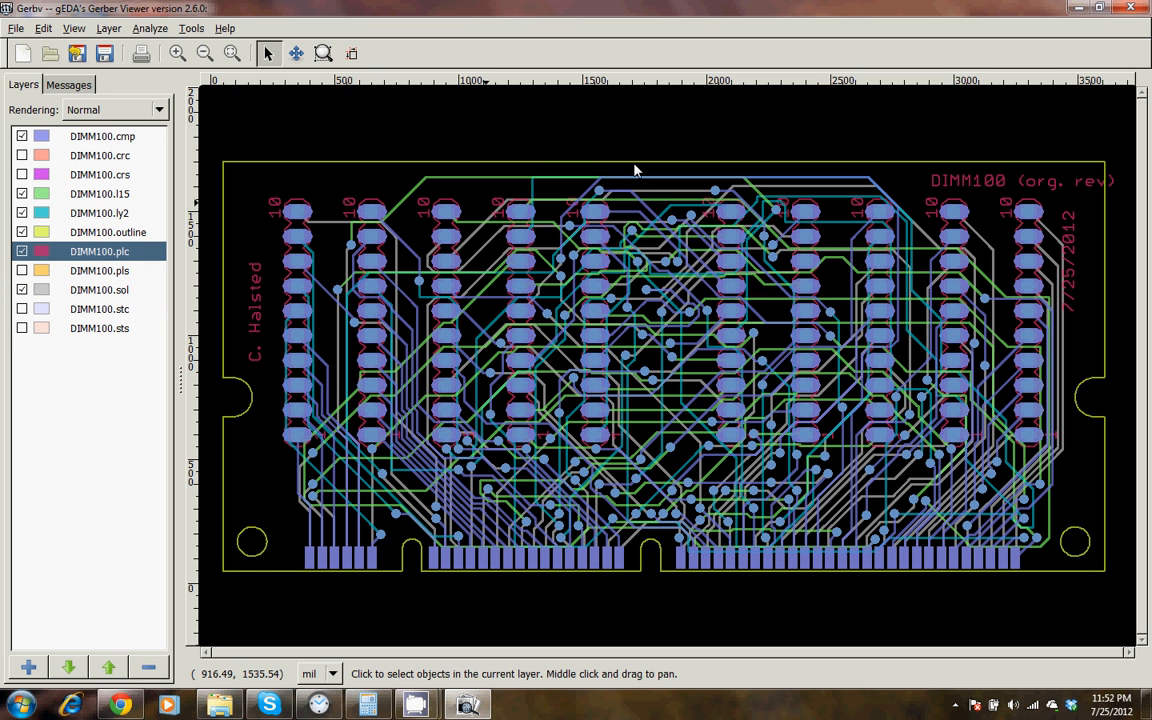
click(99, 270)
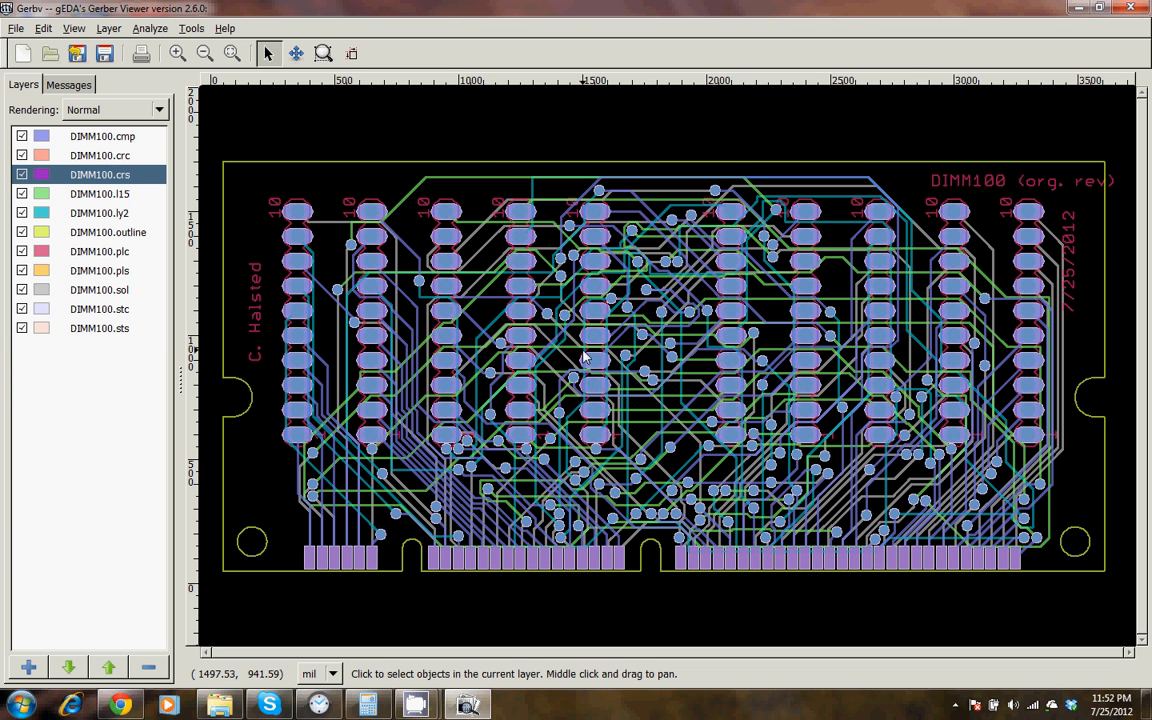
mouse_move(615, 368)
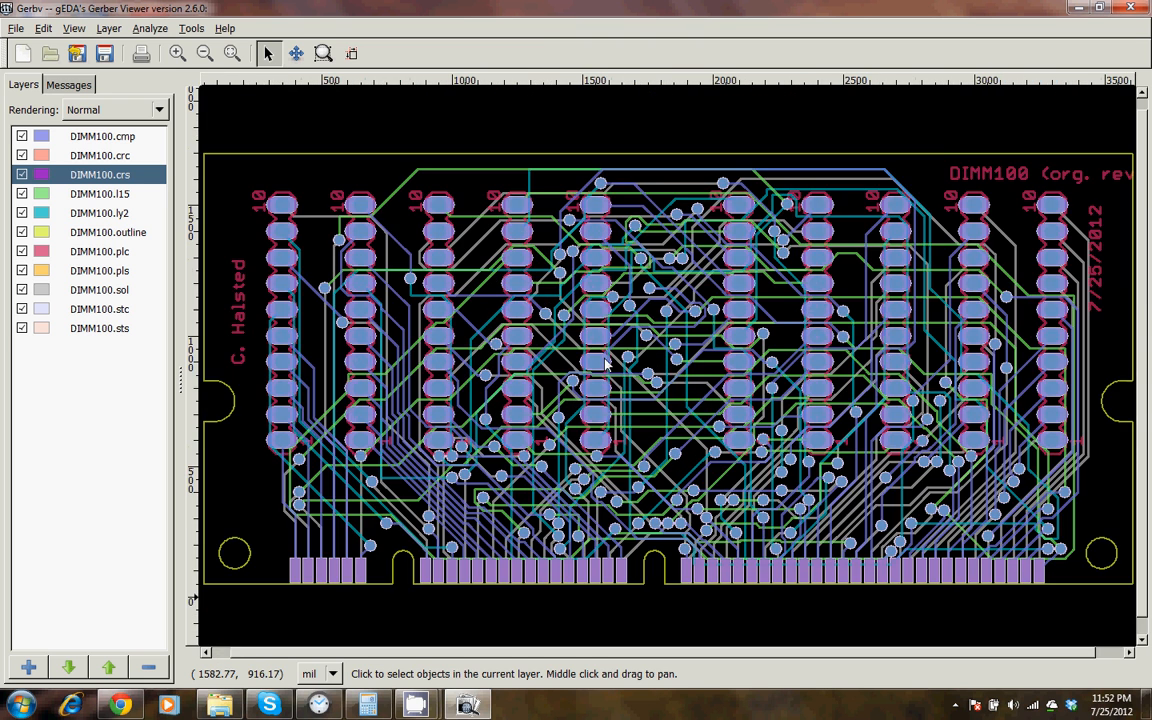
Zoom to fit the whole board and activate the Measure tool.
click(232, 53)
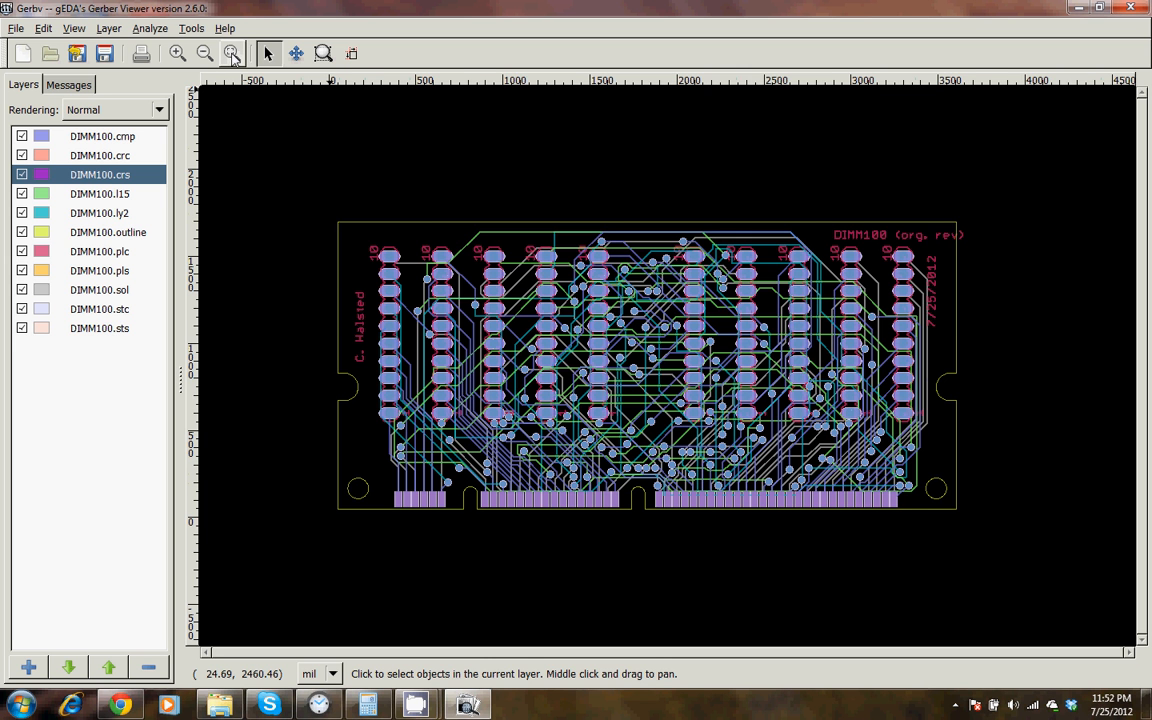
click(177, 53)
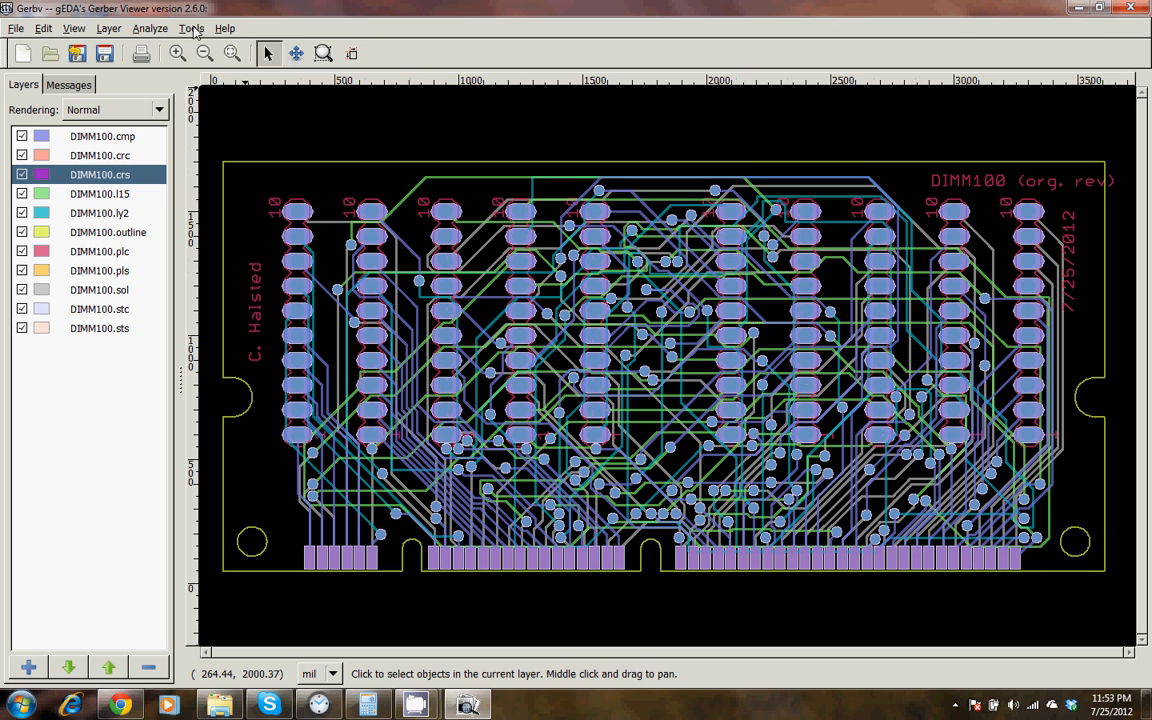
click(351, 53)
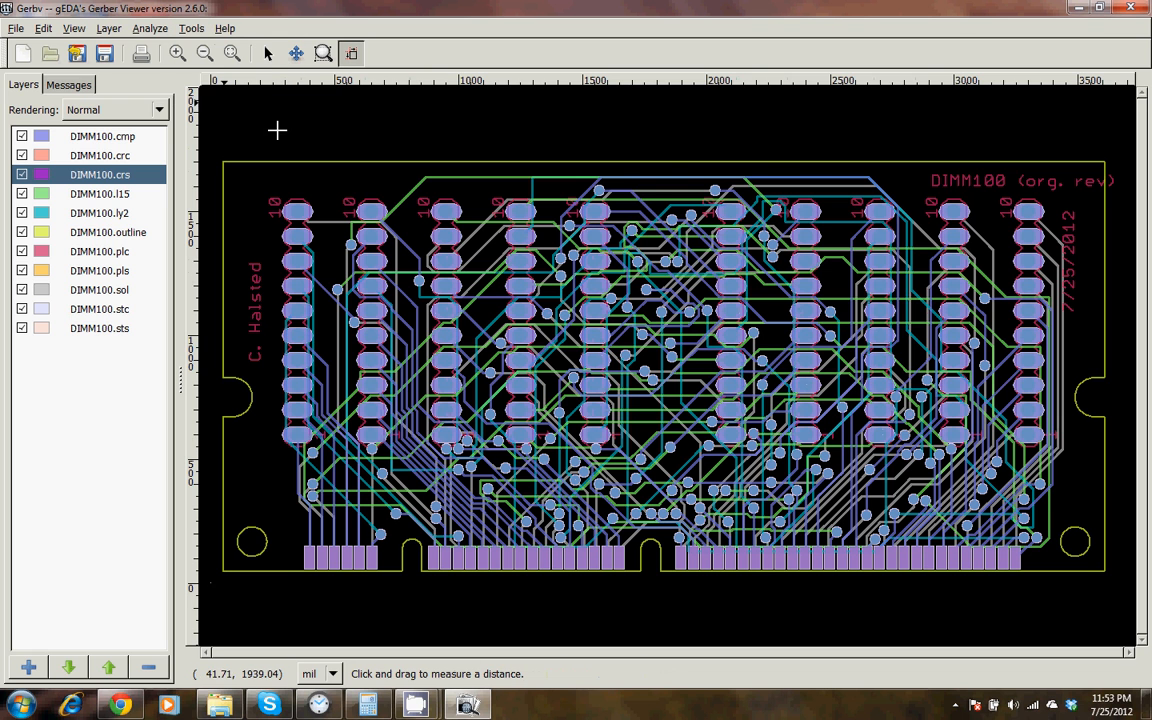
mouse_move(567, 363)
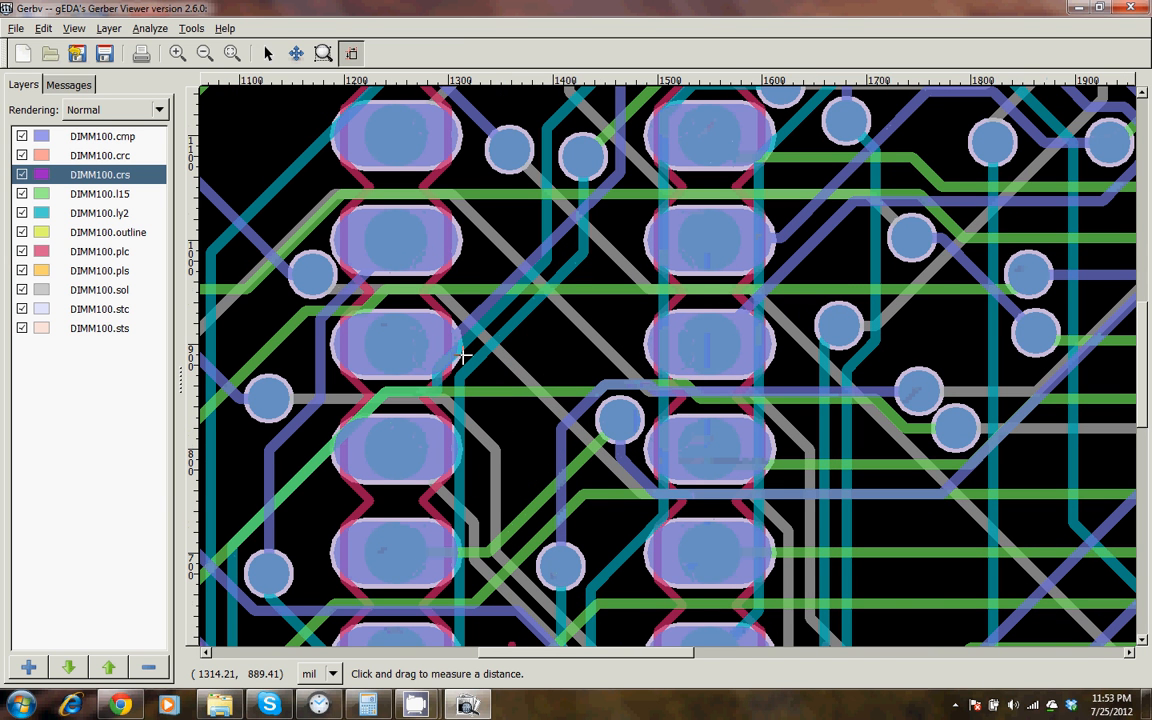
Measure the 175.42-mil distance between neighbouring pad columns and open the units list.
drag(463, 356, 610, 363)
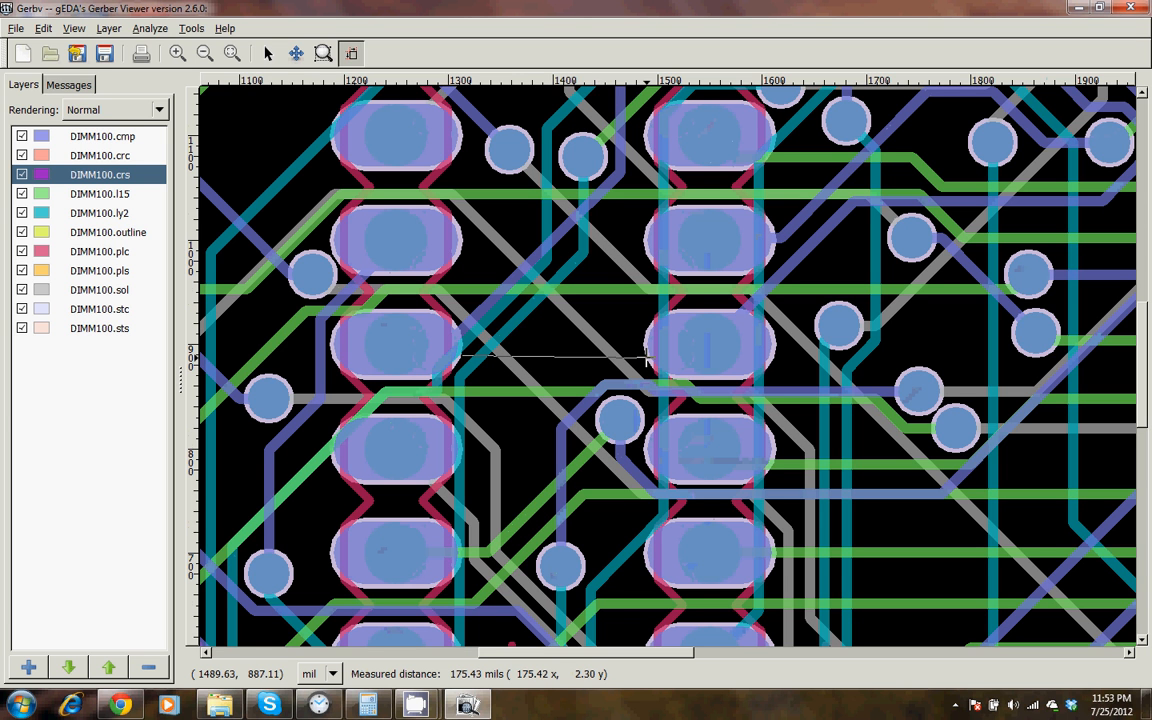
mouse_move(678, 407)
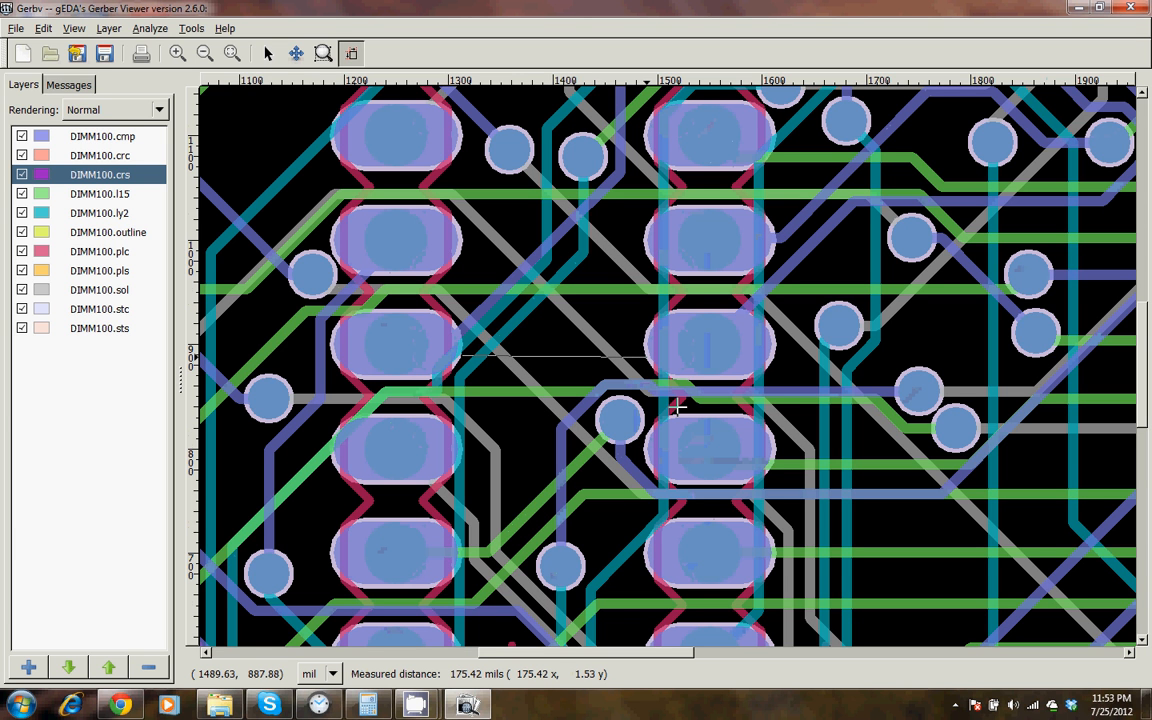
mouse_move(463, 684)
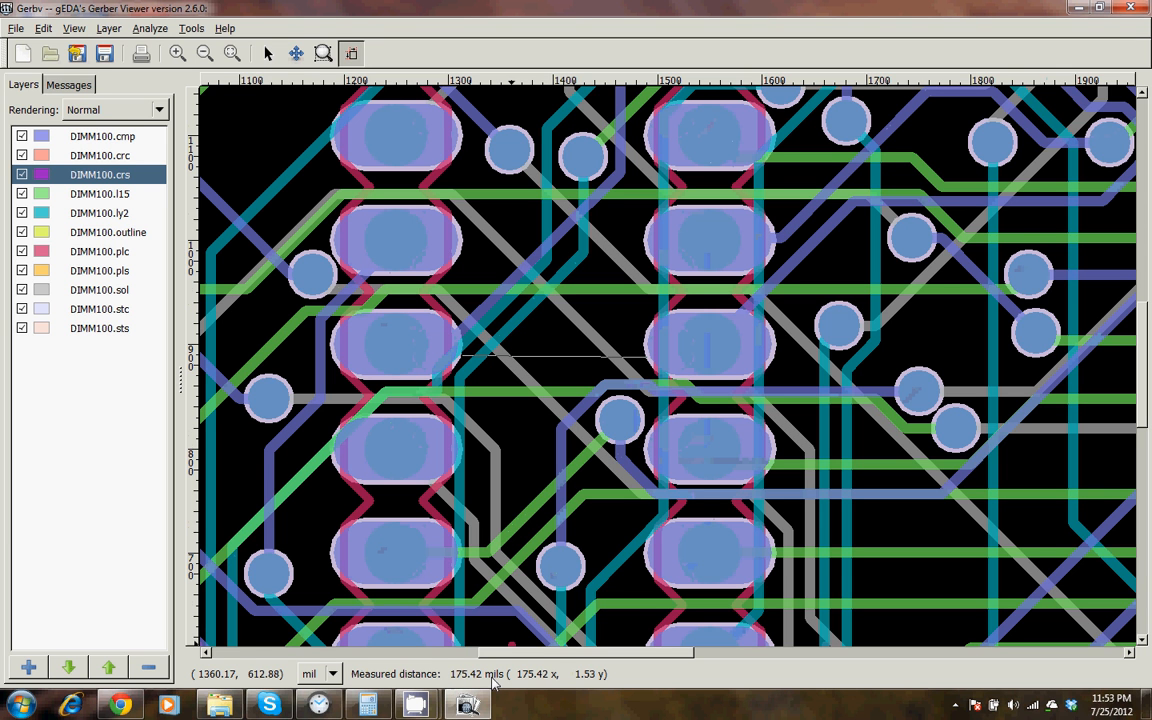
click(319, 673)
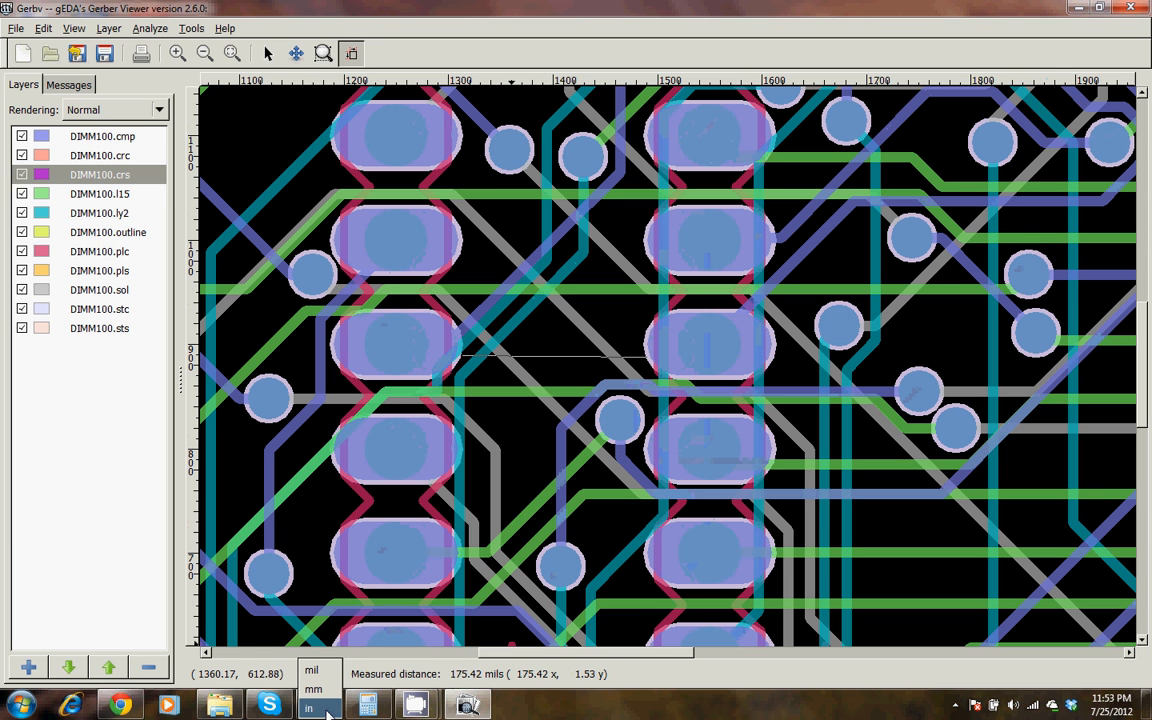
Switch measurement units to inches, then millimetres (4.456 mm), then back to inches.
click(308, 674)
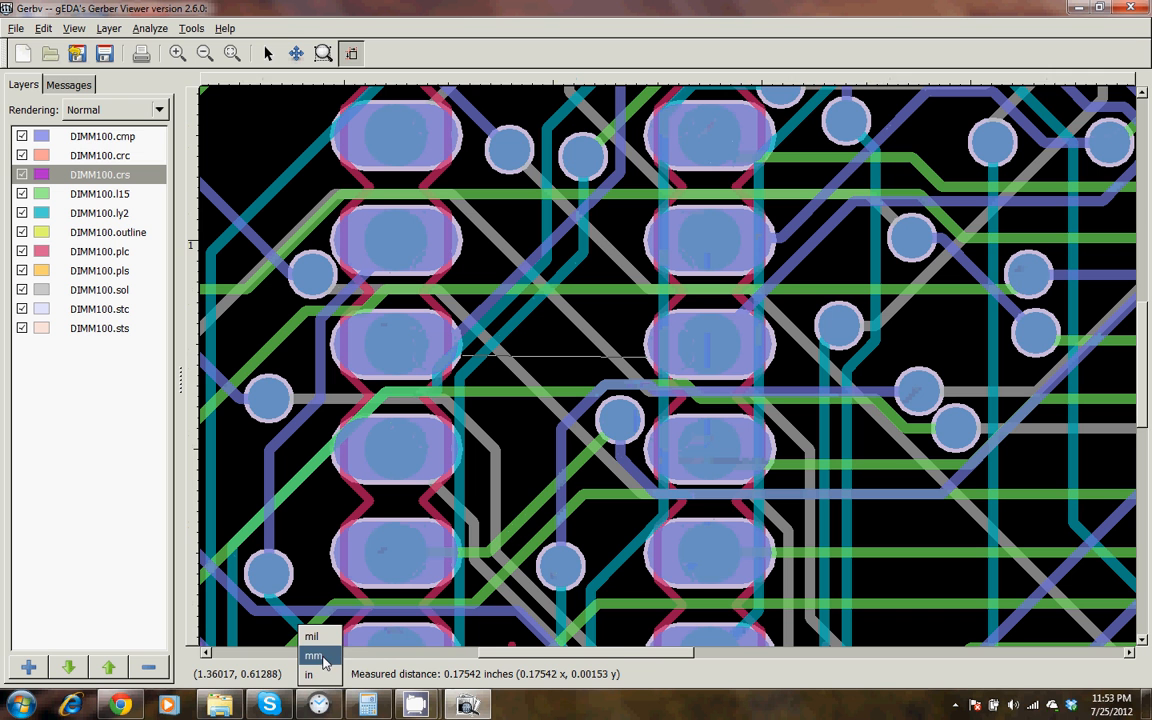
click(314, 655)
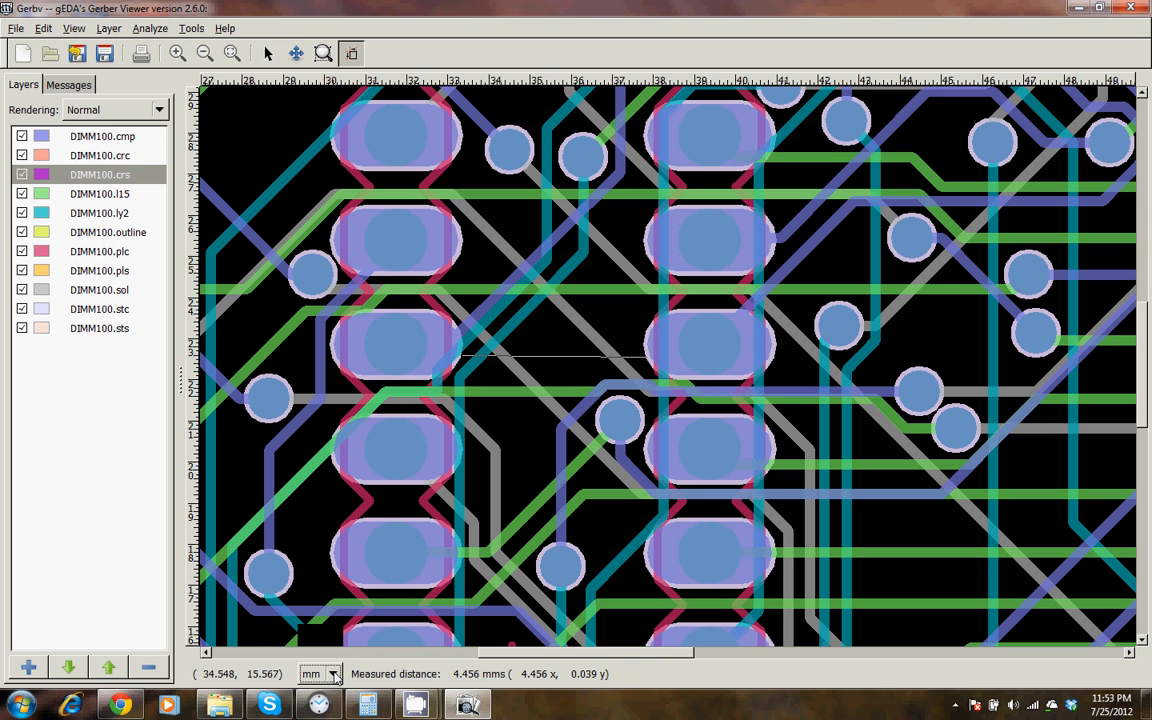
click(332, 673)
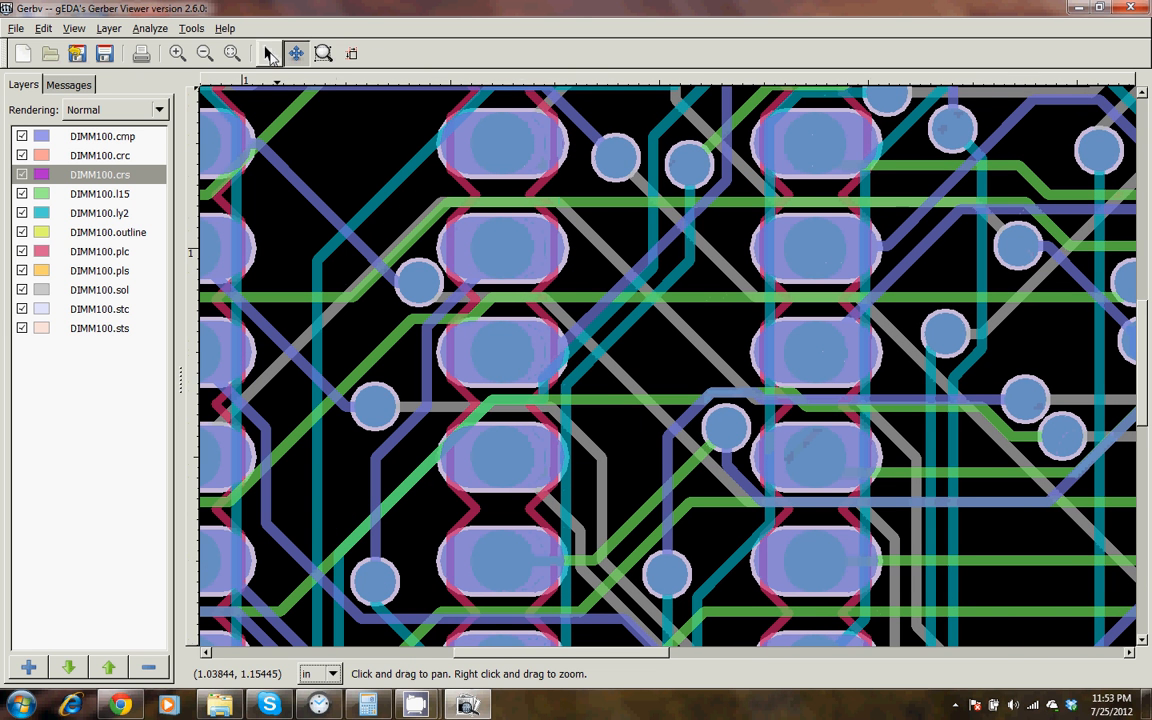
Return to the Pointer tool and zoom to fit the whole DIMM100 board.
click(268, 53)
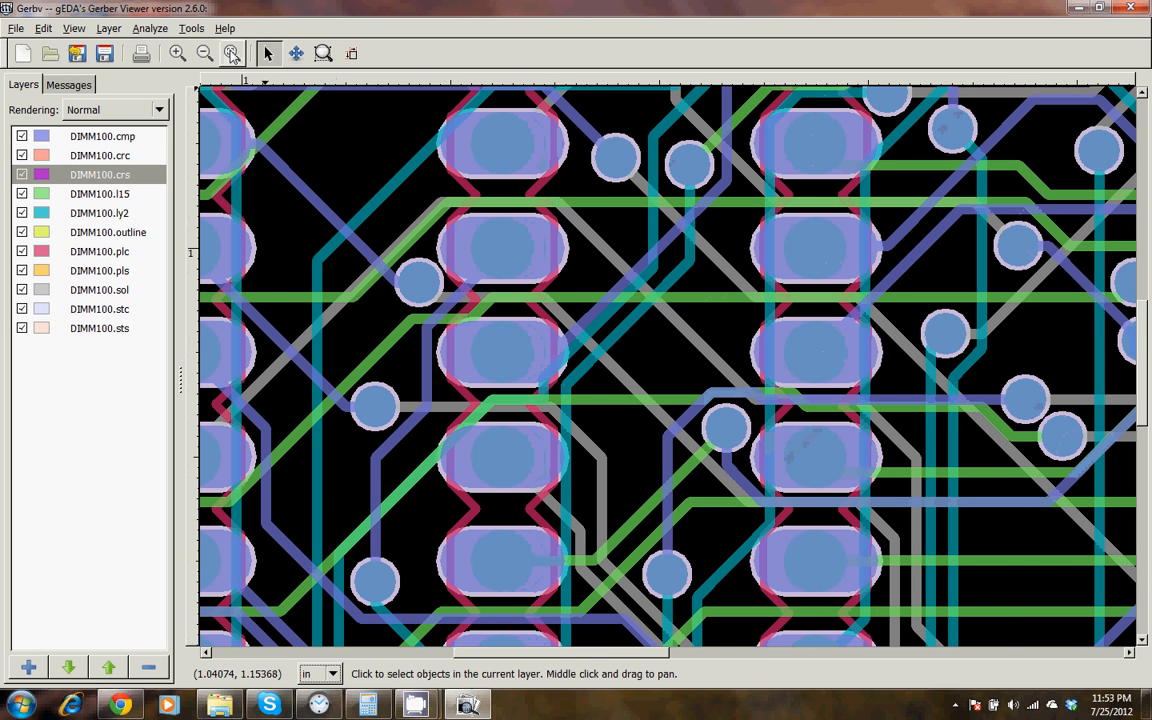
click(204, 53)
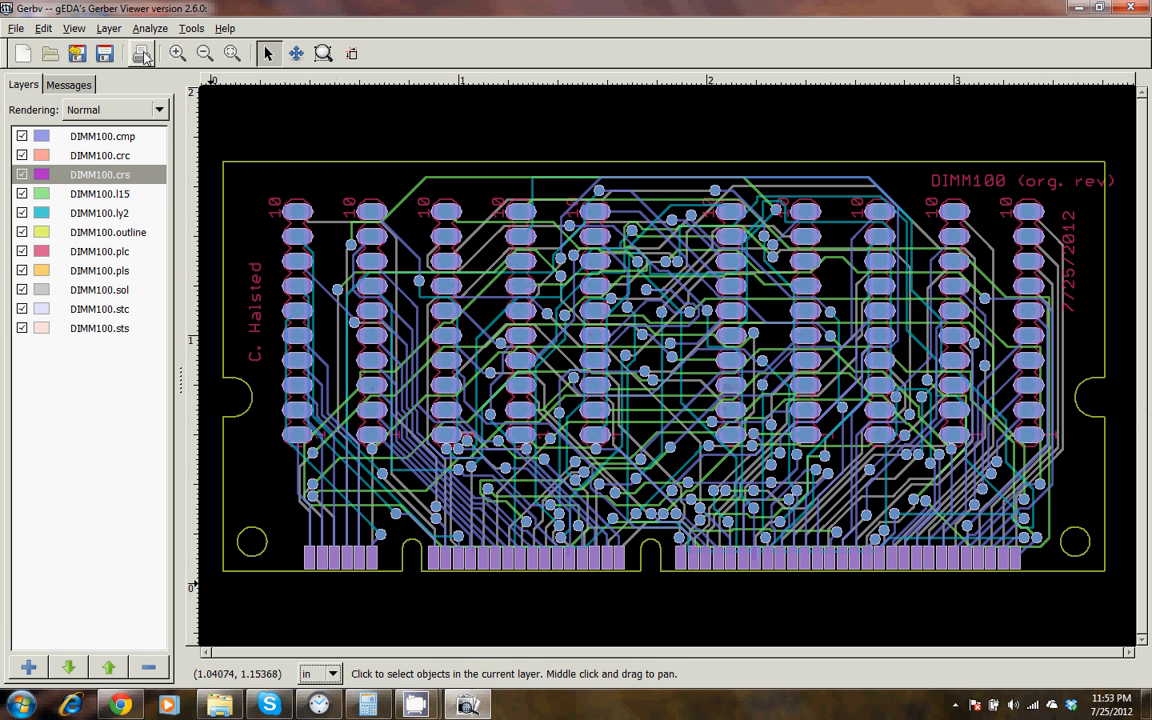
mouse_move(142, 53)
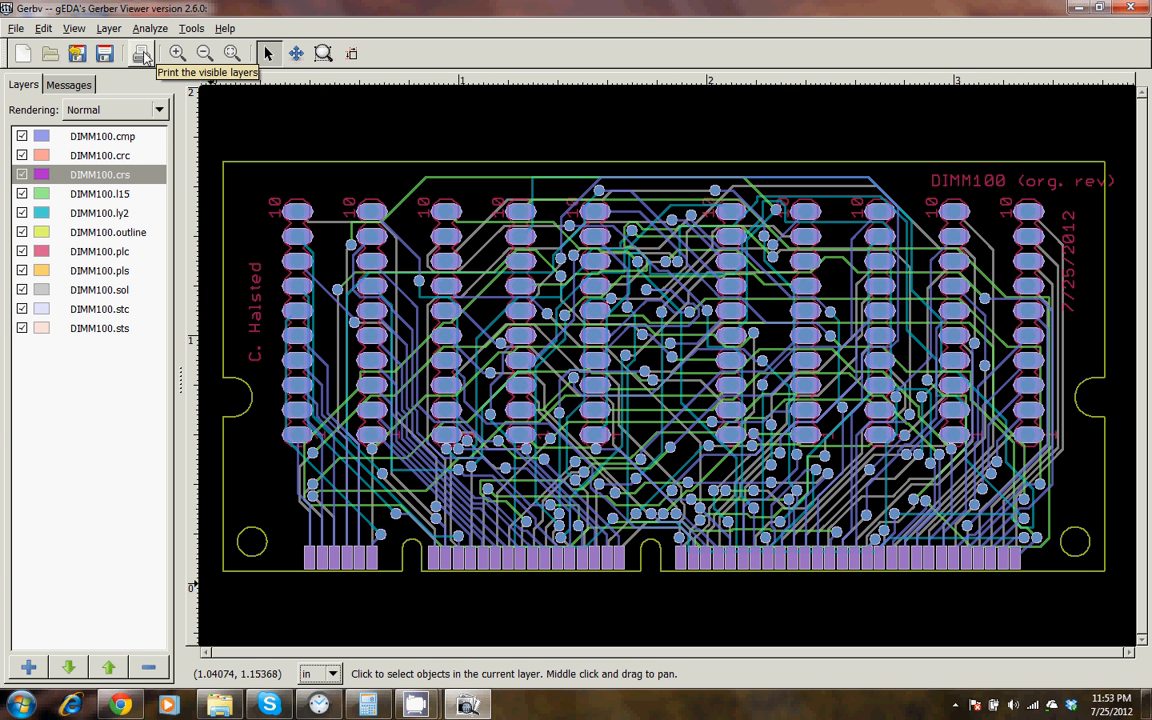
mouse_move(432, 259)
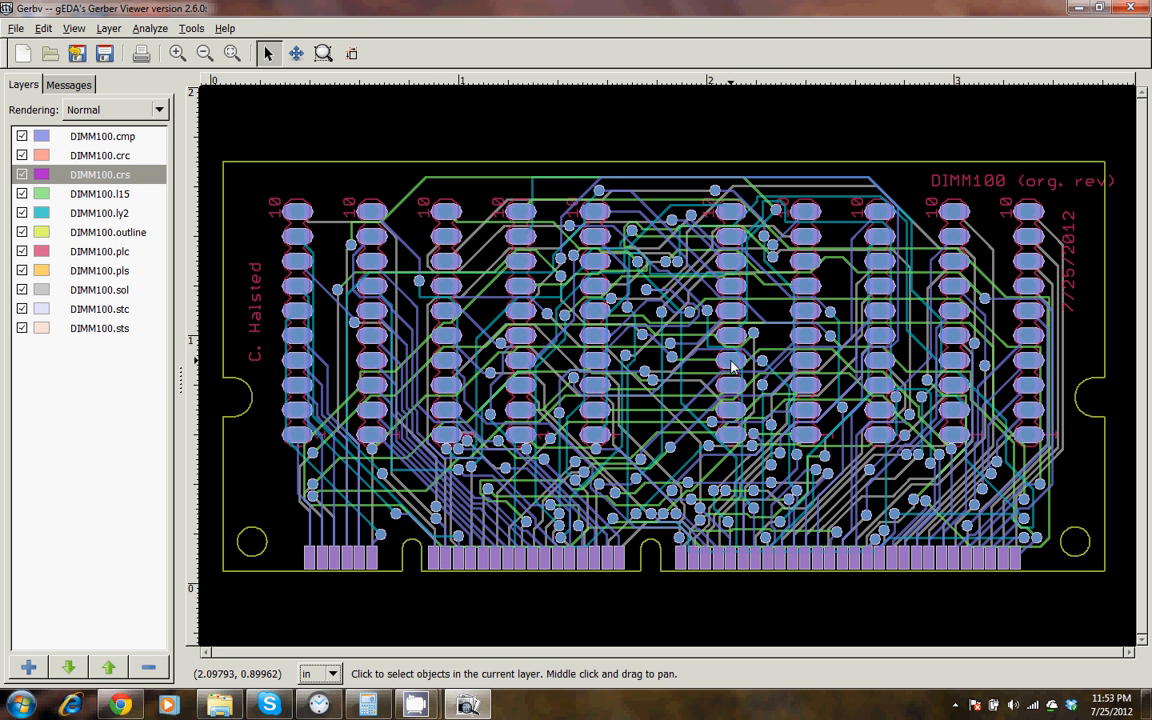
mouse_move(787, 349)
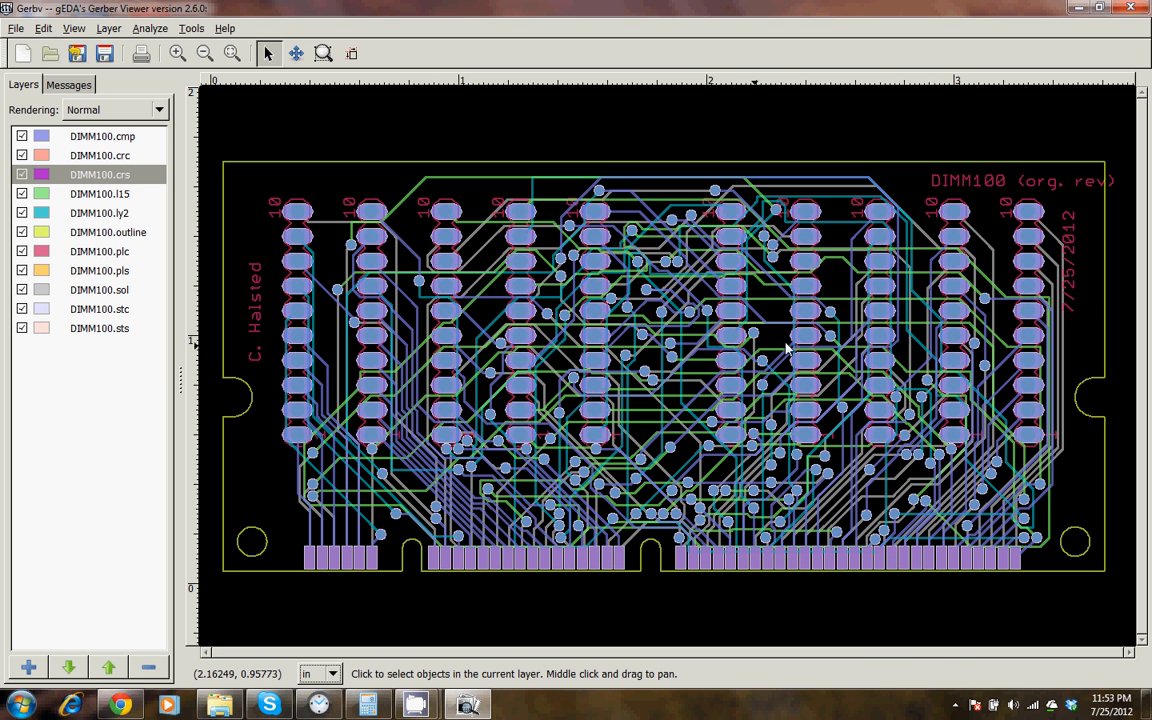